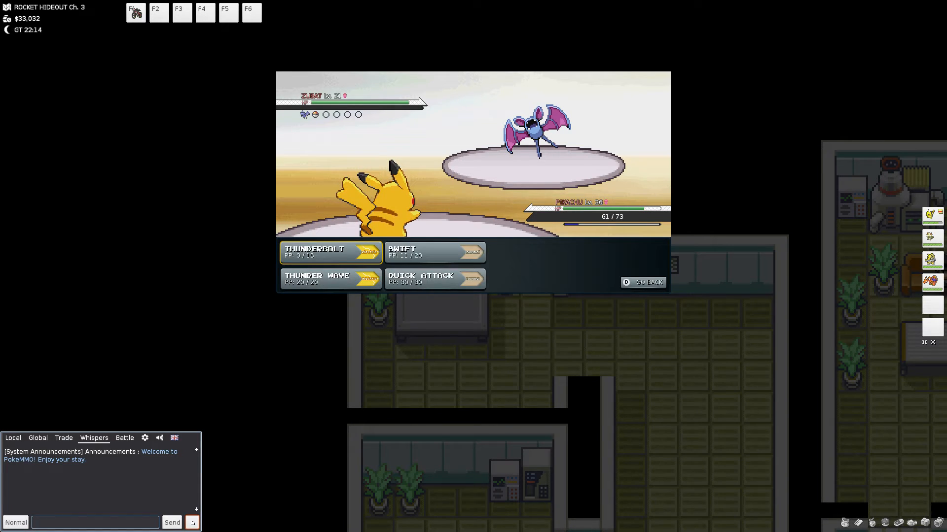
# Back out of Pikachu's move list and escape the wild Zubat and Koffing battles
pyautogui.click(643, 282)
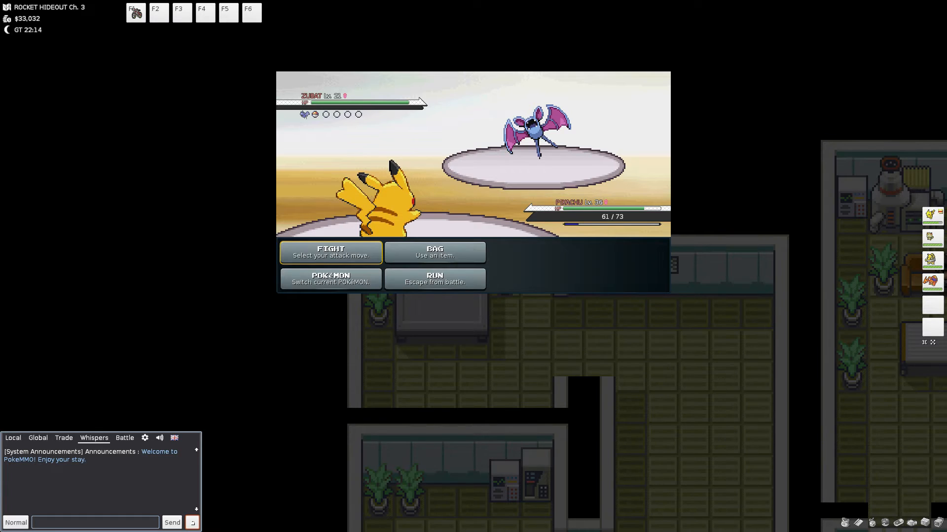
pyautogui.click(330, 253)
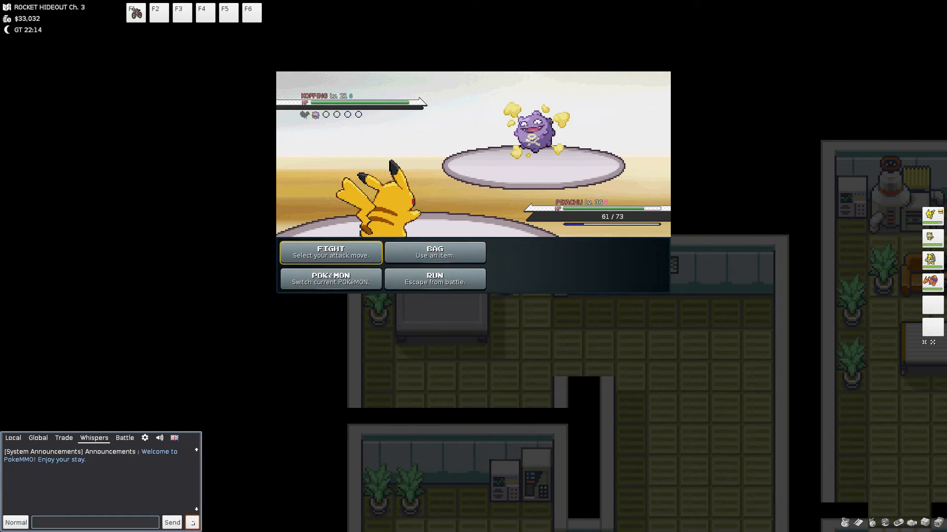
pyautogui.click(330, 253)
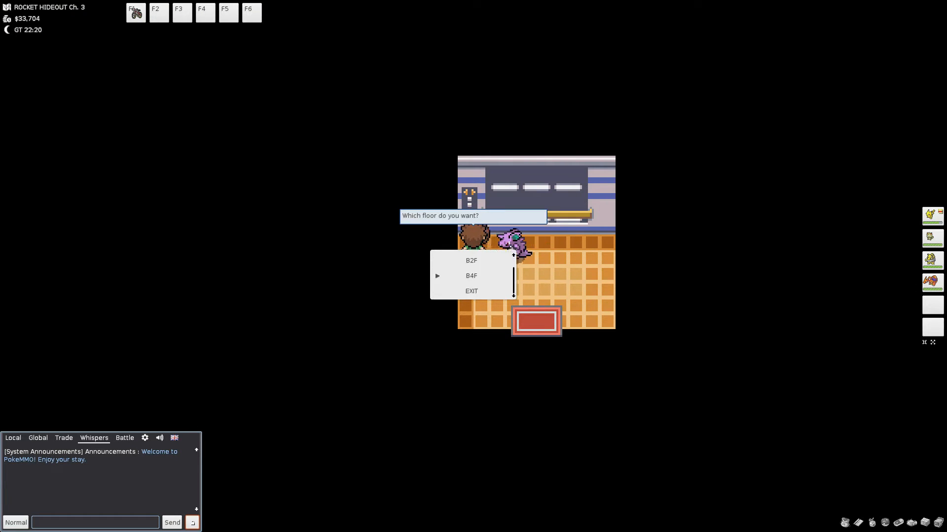
# Select B2F on the elevator floor menu and ride down
pyautogui.press('Up')
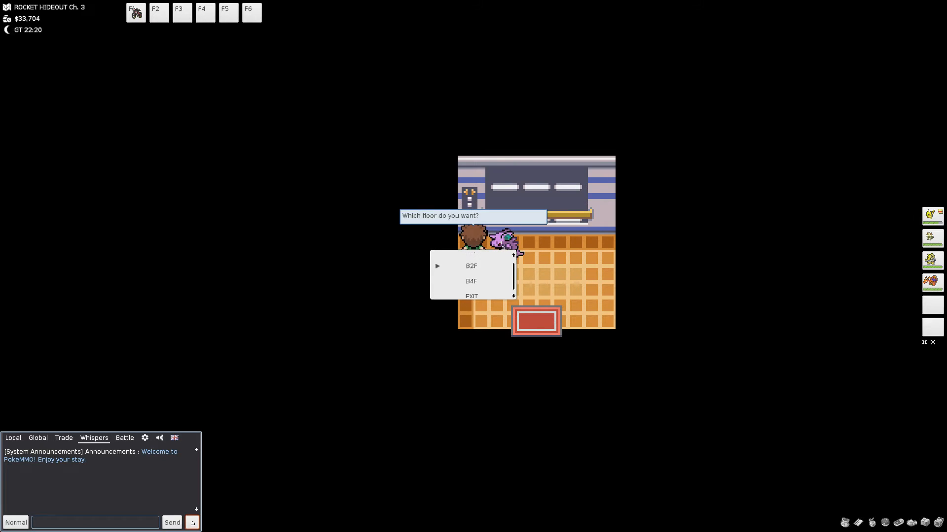
pyautogui.press('Down')
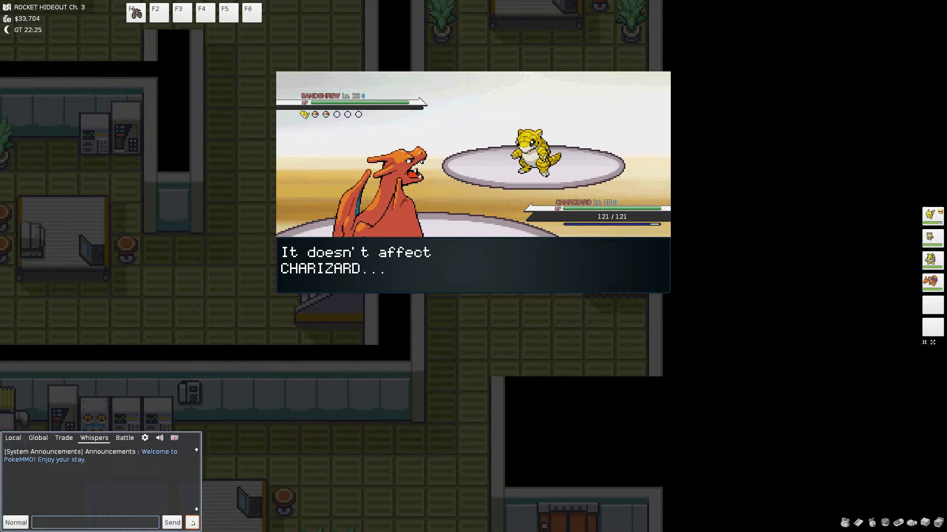
# Attack the wild Sandshrew, then Sandslash, with Charizard until the Slash prompt appears
pyautogui.click(472, 265)
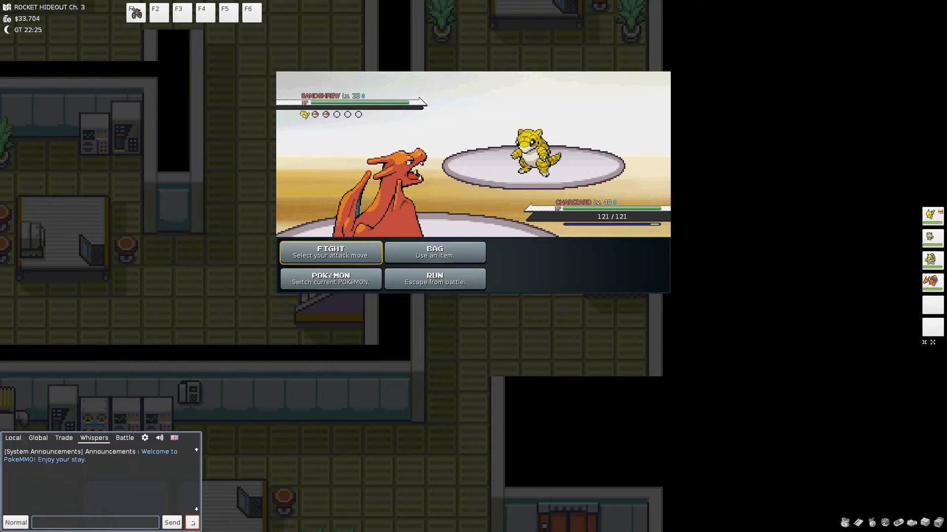
pyautogui.click(330, 253)
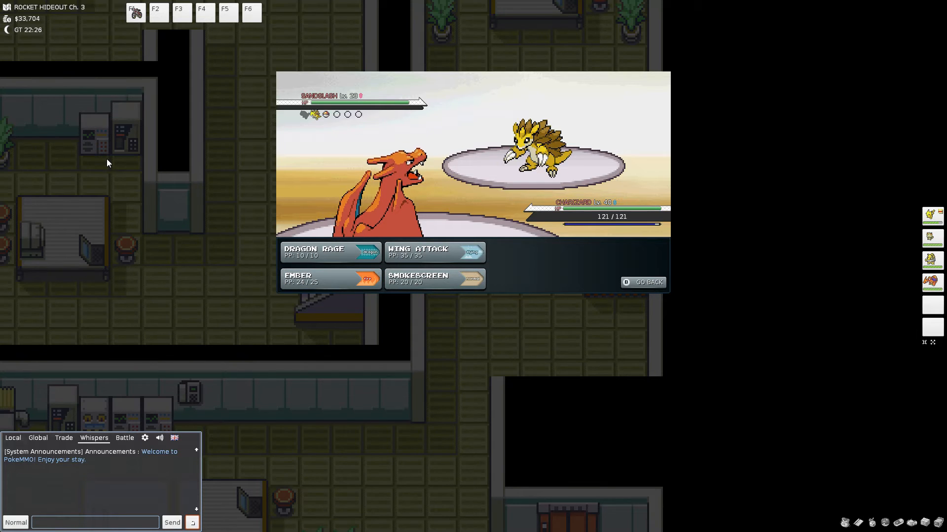
pyautogui.moveTo(434, 280)
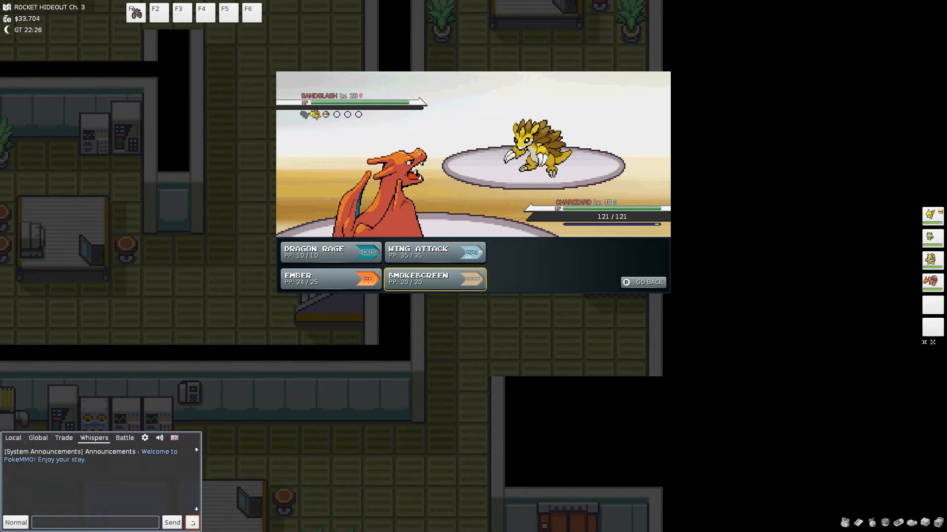
pyautogui.click(330, 279)
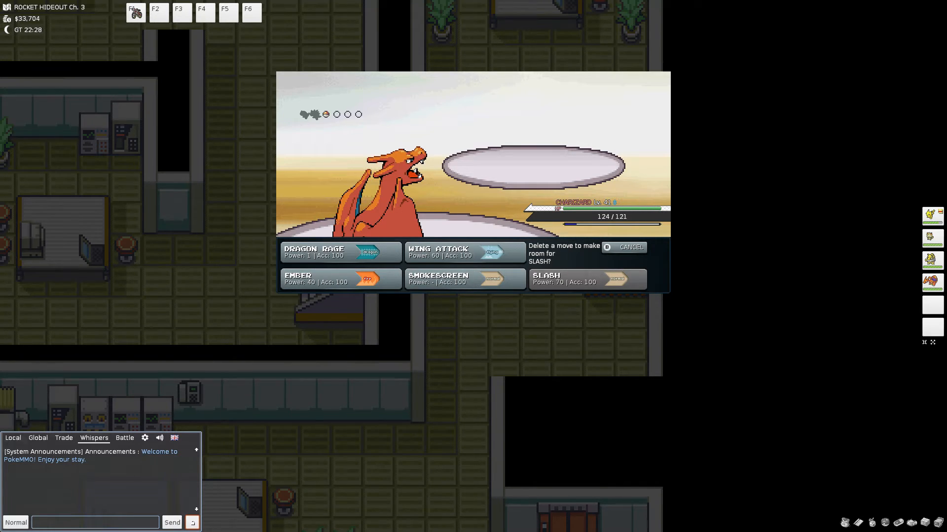
pyautogui.moveTo(573, 278)
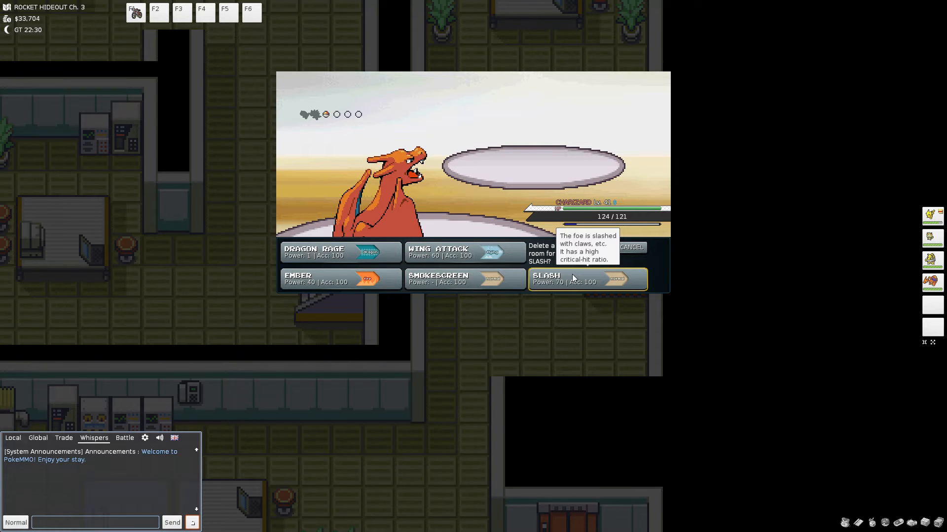
pyautogui.moveTo(503, 293)
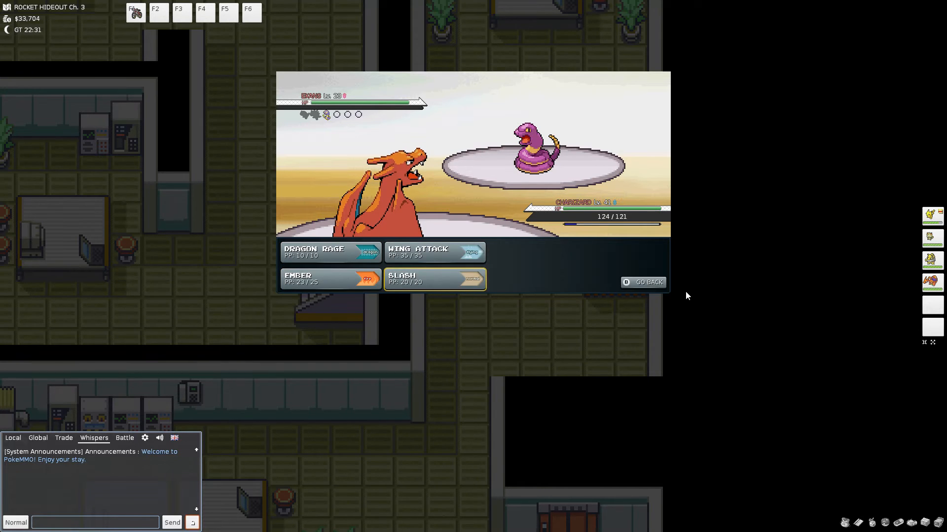
# Use Slash on the wild Ekans to win the battle
pyautogui.click(434, 279)
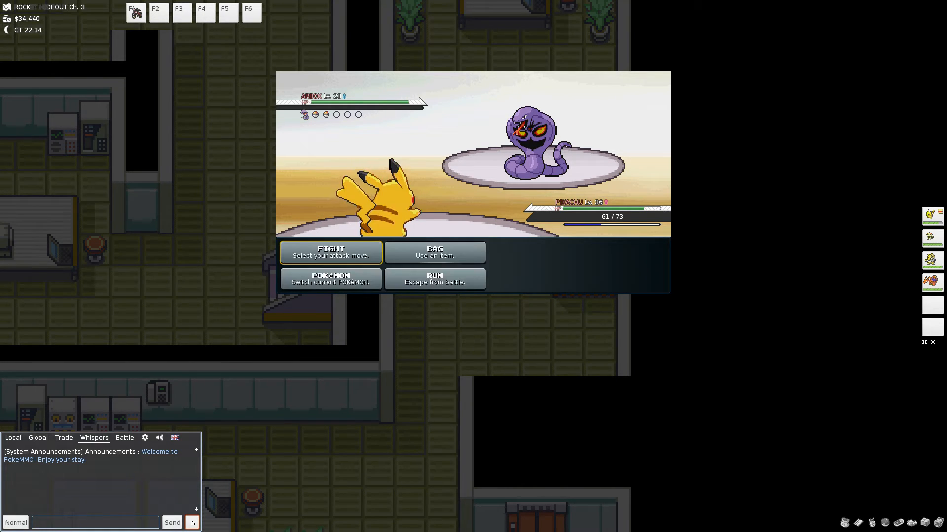
# Bring up Pikachu's attack list against the wild Arbok
pyautogui.click(331, 252)
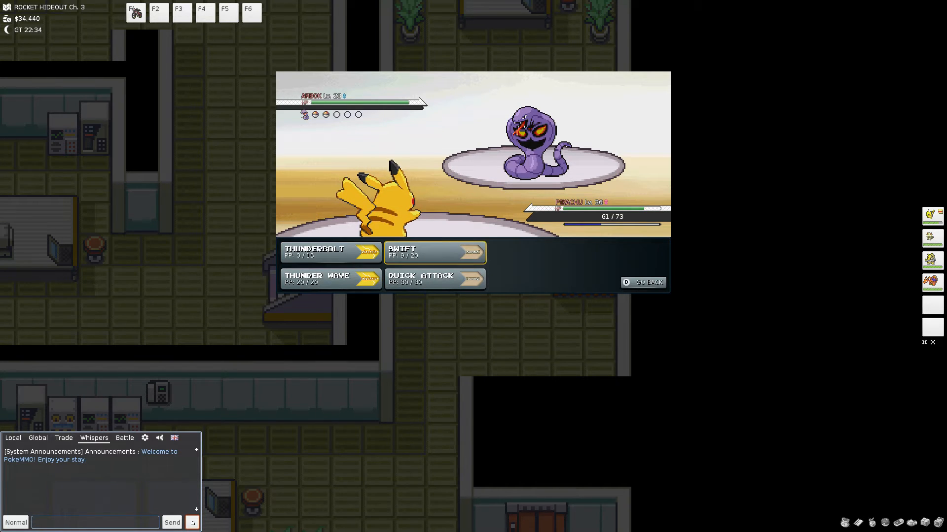
pyautogui.moveTo(435, 279)
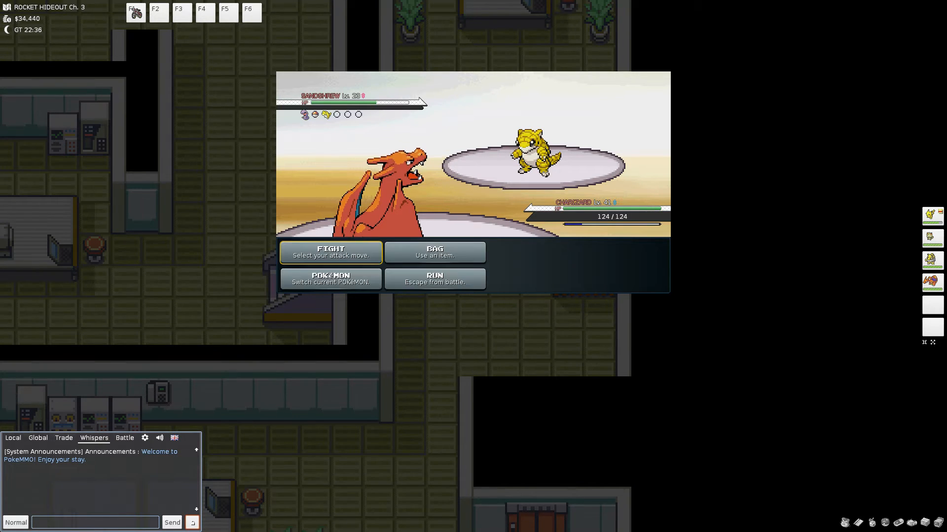
# Choose FIGHT against the wild Sandshrew with full-health Charizard
pyautogui.click(331, 252)
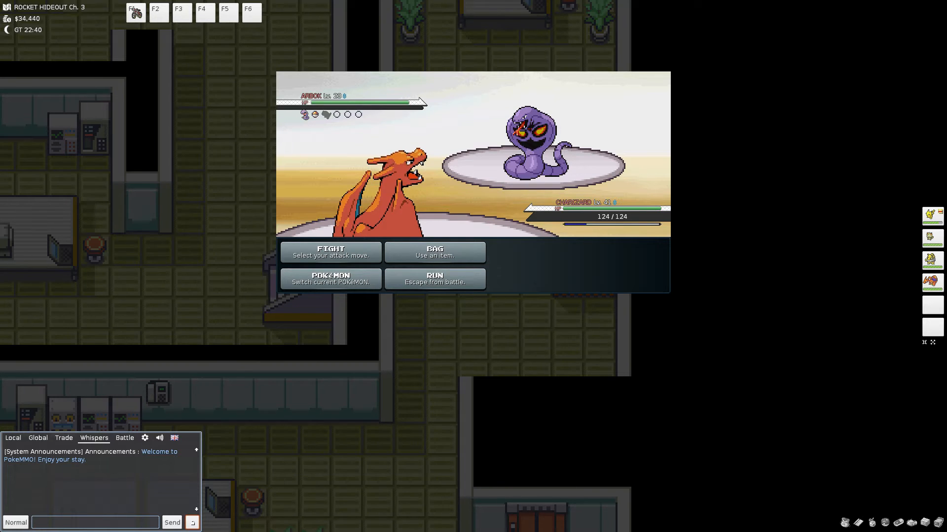
# Attack the wild Arbok with Charizard's Ember and Slash
pyautogui.click(331, 253)
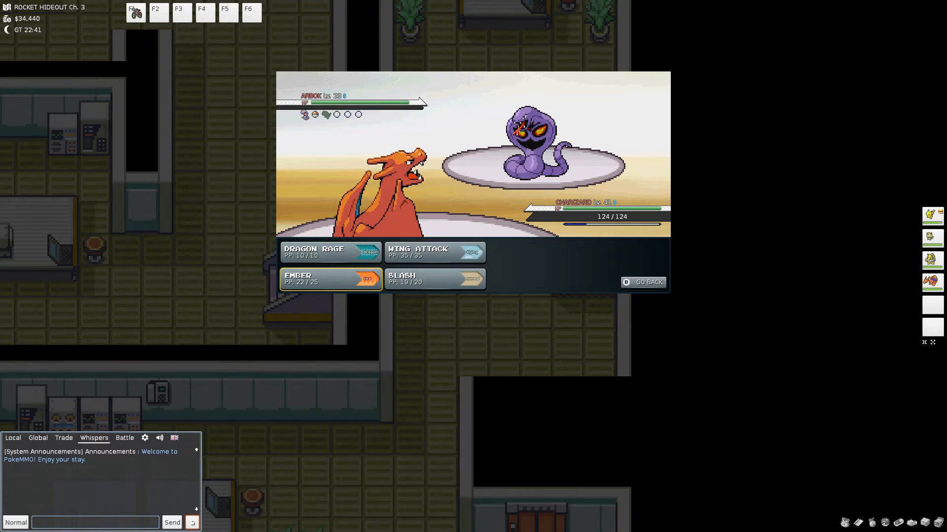
pyautogui.click(435, 279)
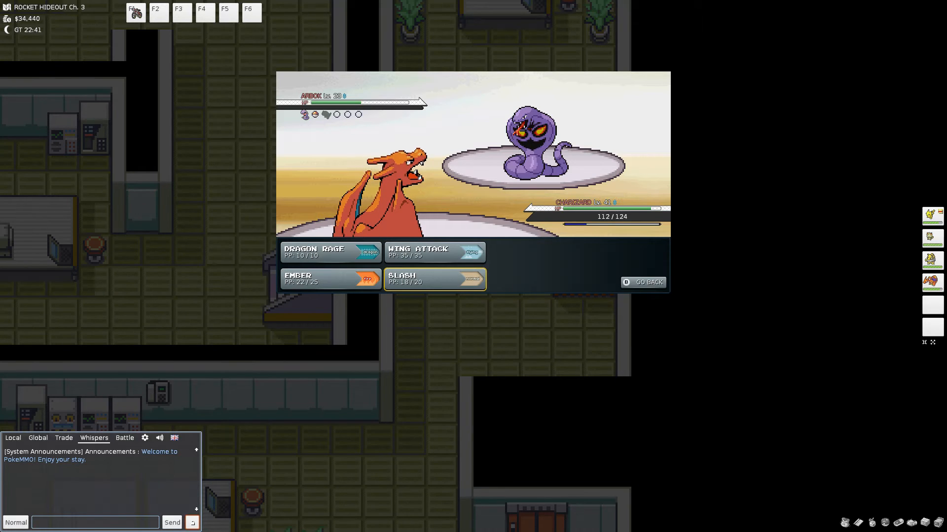
pyautogui.click(434, 252)
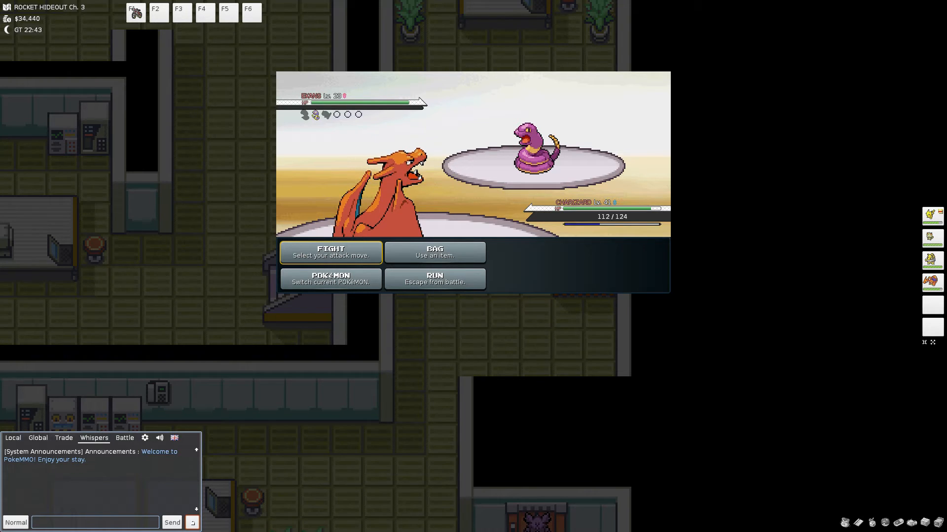
# Hit the wild Ekans with Charizard's Wing Attack across repeated turns
pyautogui.click(330, 253)
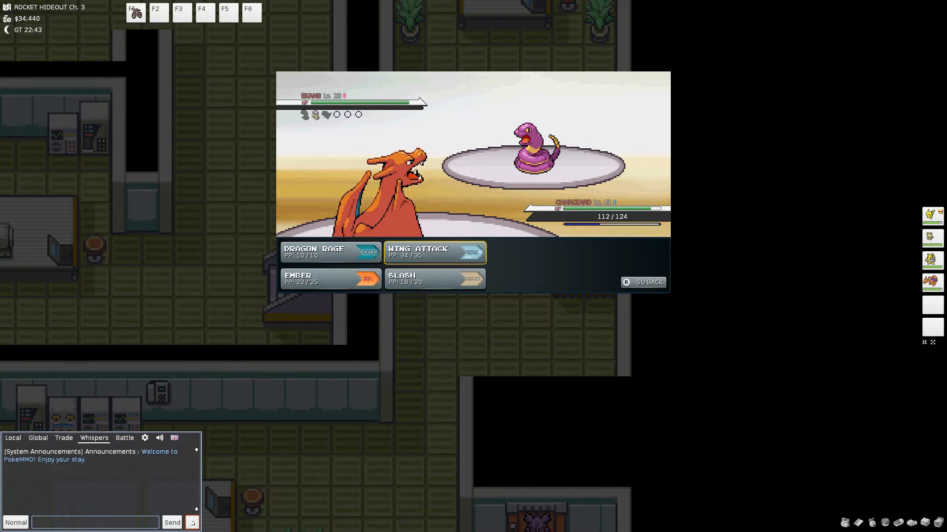
pyautogui.click(435, 253)
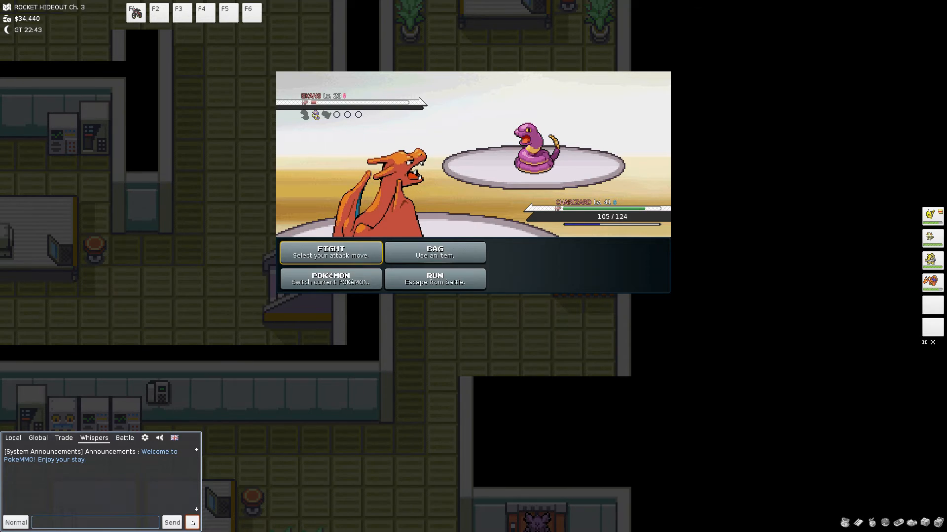
pyautogui.click(330, 253)
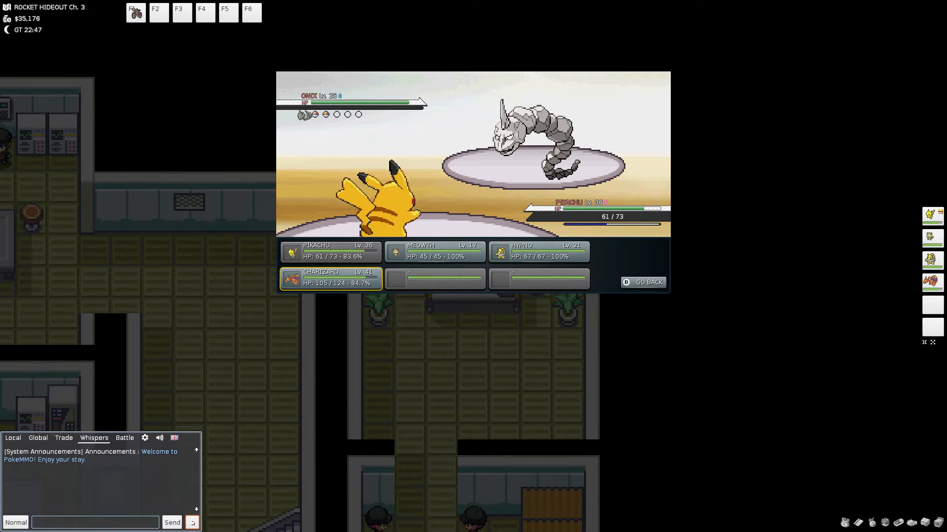
pyautogui.moveTo(435, 252)
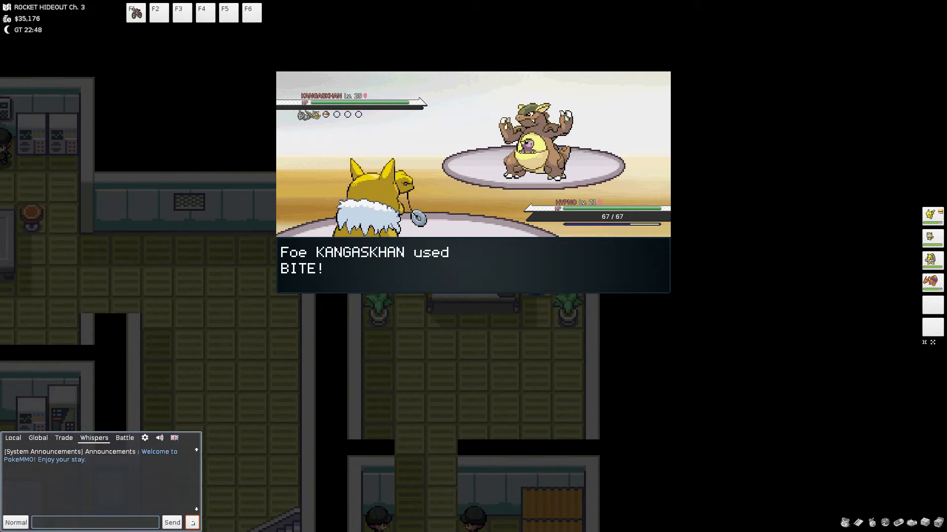
# Get past Kangaskhan's Bite message and attack with Charizard's moves
pyautogui.click(472, 264)
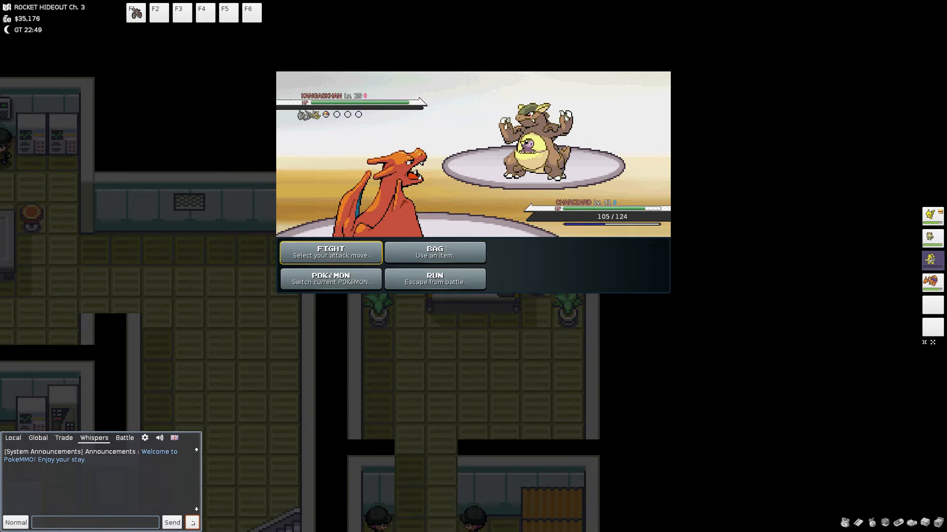
pyautogui.click(330, 252)
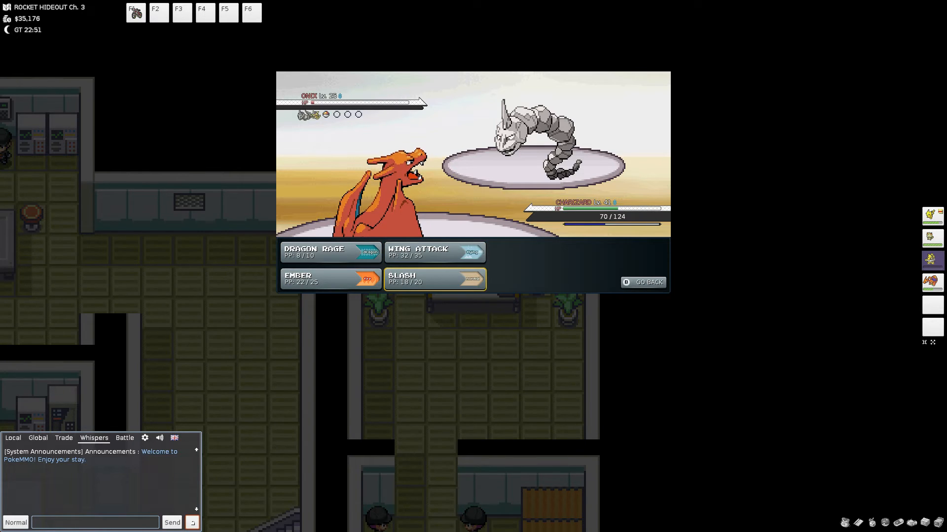
pyautogui.click(330, 279)
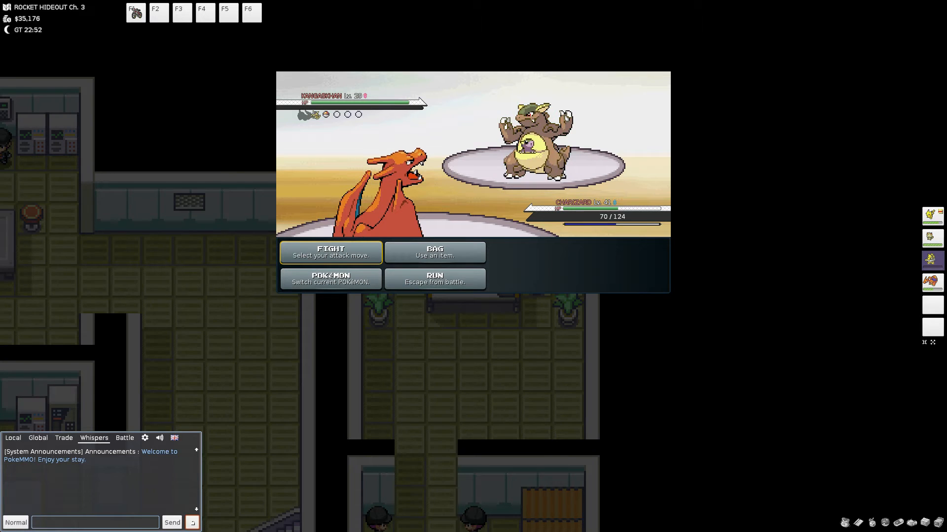
# Attack the wild Kangaskhan with Charizard's Ember turn after turn
pyautogui.click(331, 252)
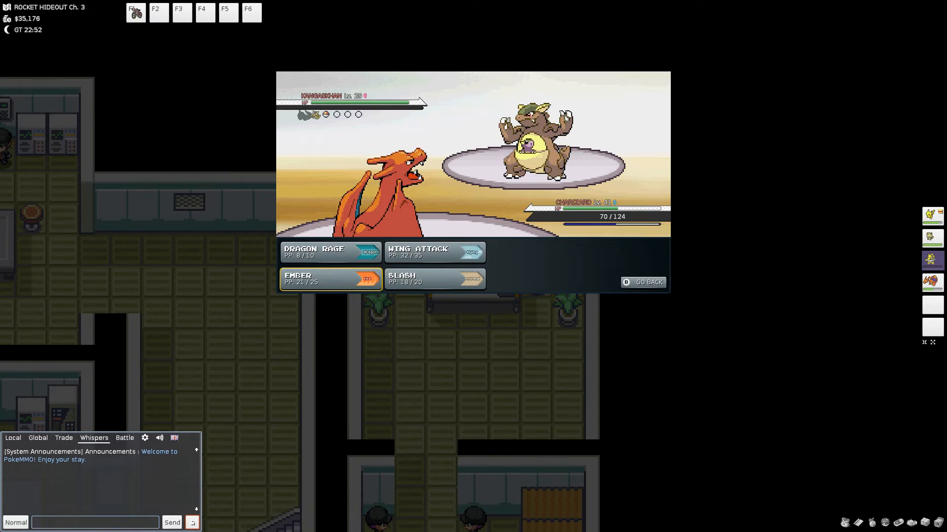
pyautogui.click(330, 279)
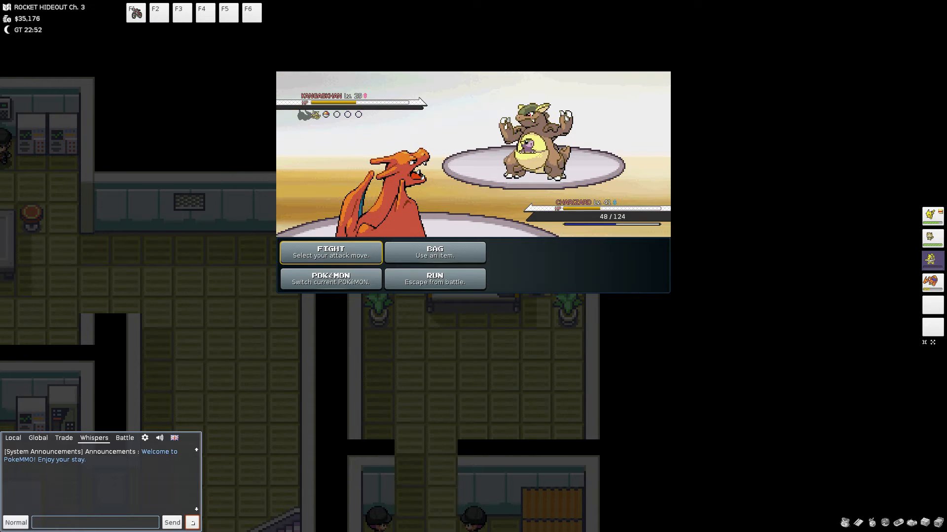
pyautogui.click(330, 253)
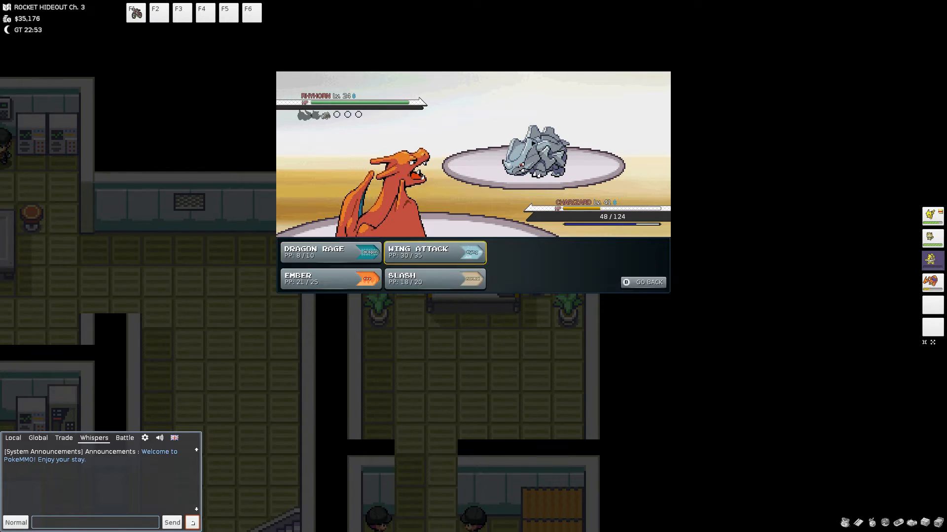
# Defeat the wild Rhyhorn with Charizard's Wing Attack, then open the bag's ITEMS pocket
pyautogui.click(327, 250)
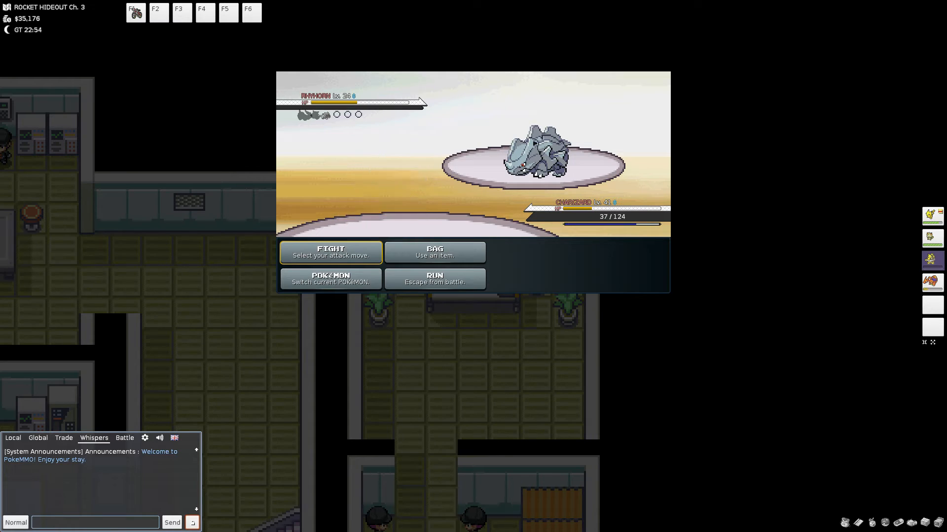
pyautogui.click(330, 252)
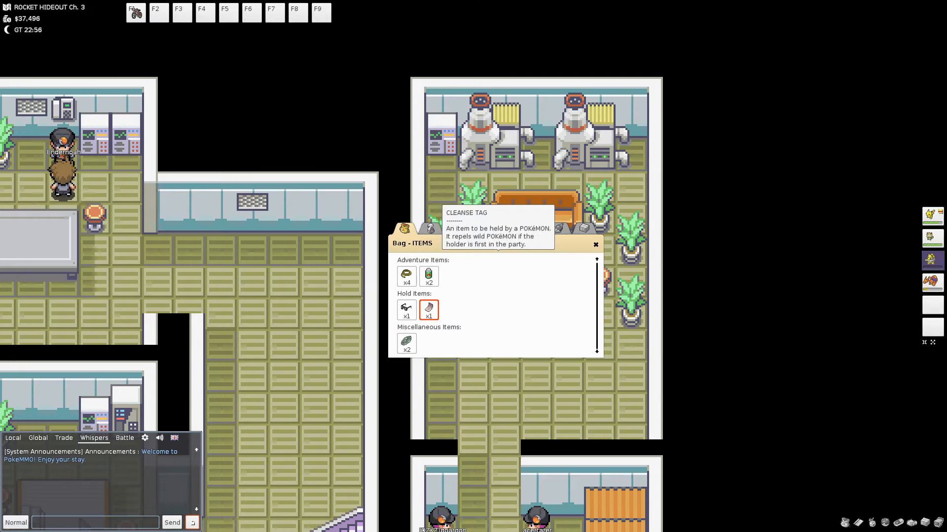
# Browse the Medicine and Key Items pockets, then use the Silph Scope, which has no effect
pyautogui.click(429, 229)
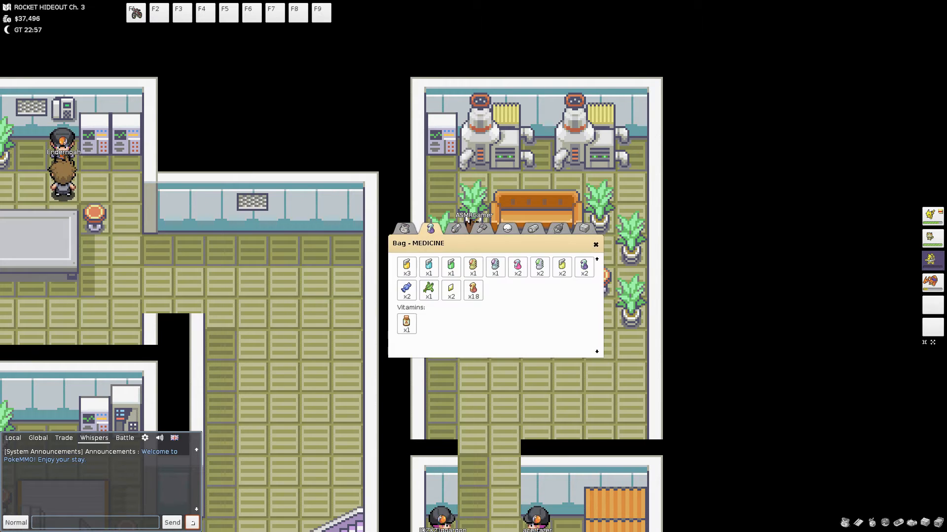
pyautogui.click(433, 229)
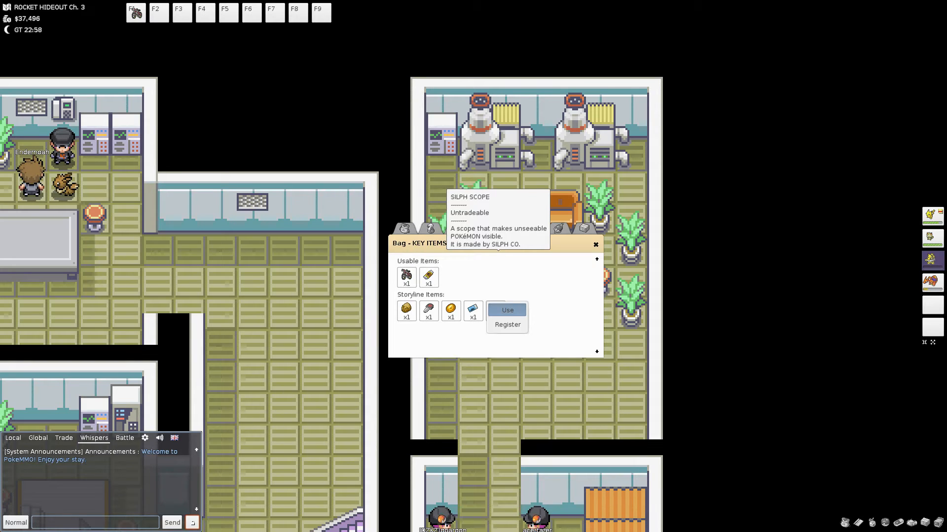
pyautogui.click(508, 310)
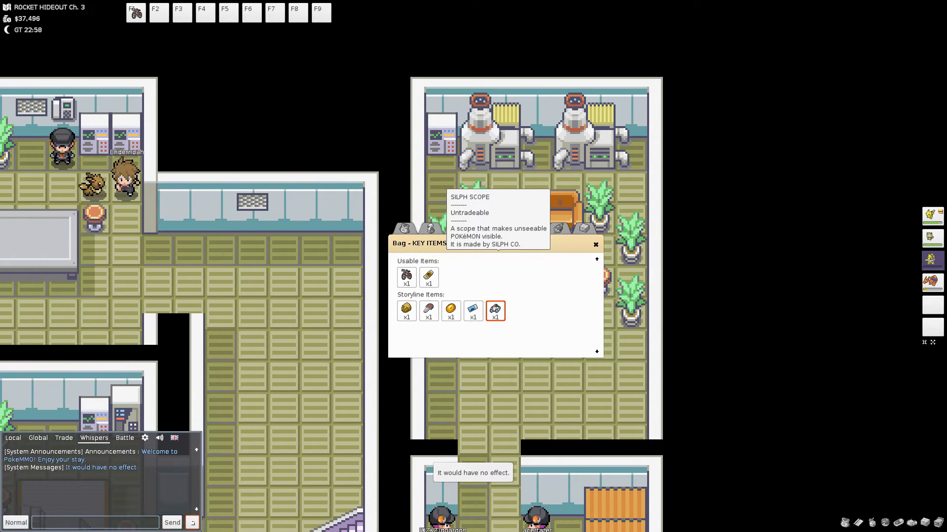
pyautogui.click(596, 245)
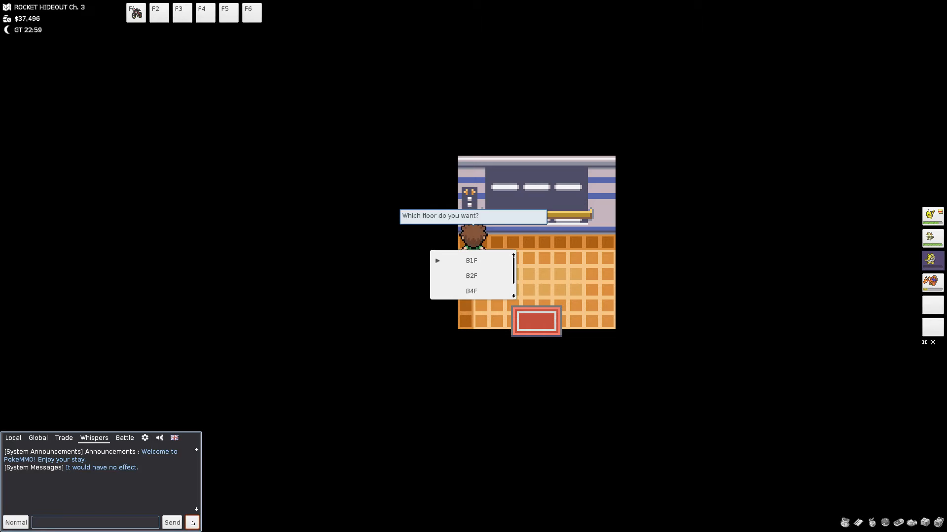
# Pick a floor from the elevator's 'Which floor do you want?' list and walk out
pyautogui.click(471, 261)
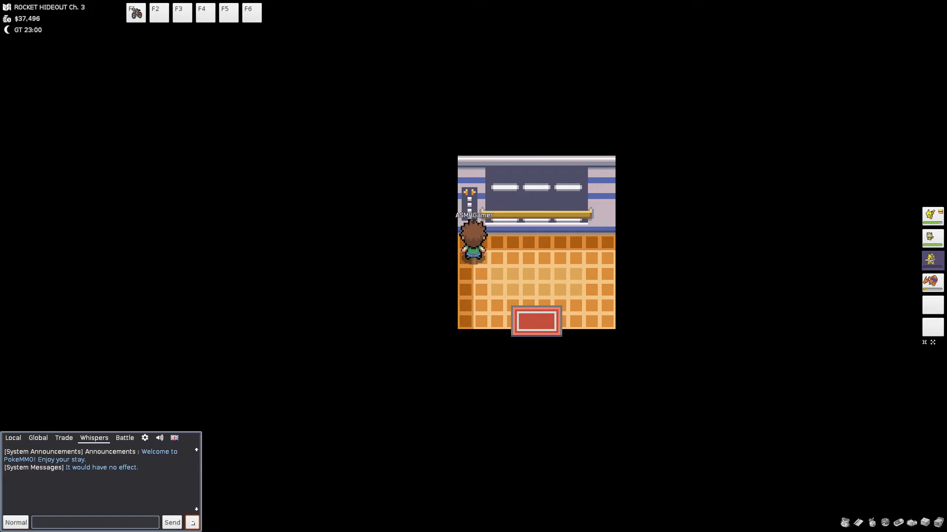
pyautogui.press('Down')
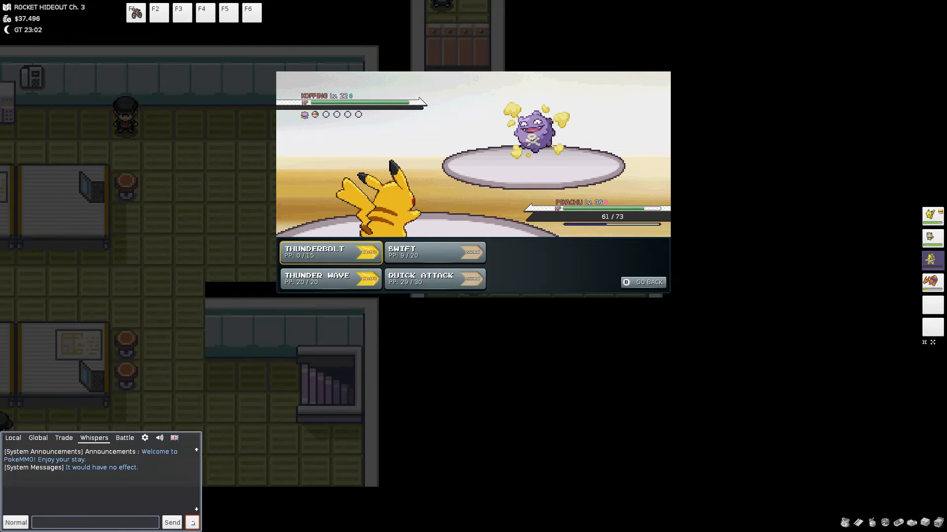
# Attack the wild Koffing with Pikachu, then choose FIGHT against the wild Grimer
pyautogui.click(434, 253)
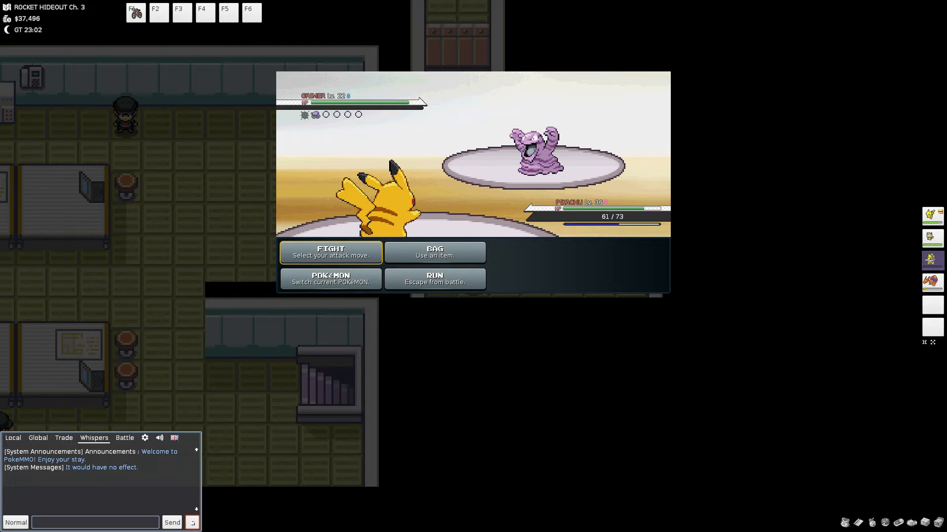
pyautogui.click(330, 252)
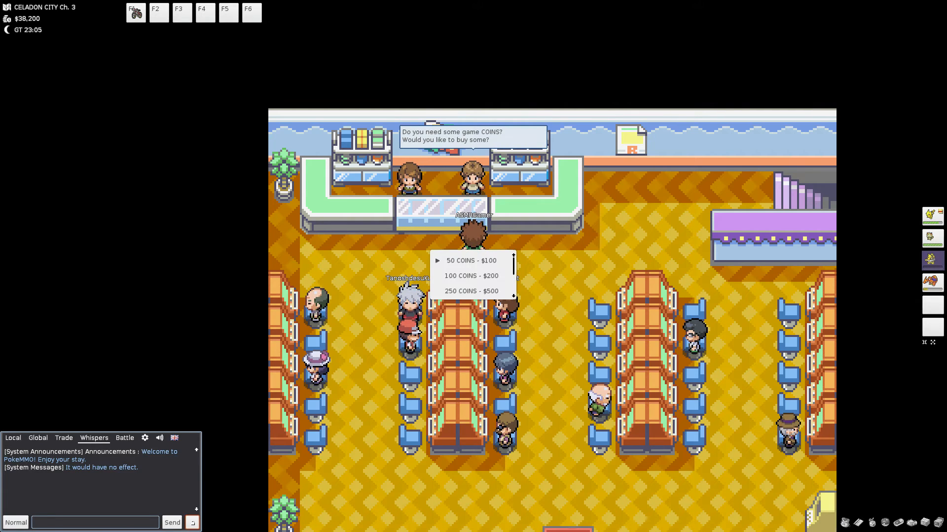
# Scroll the coin list past 500 and 9999 COINS, then cancel without buying
pyautogui.click(471, 260)
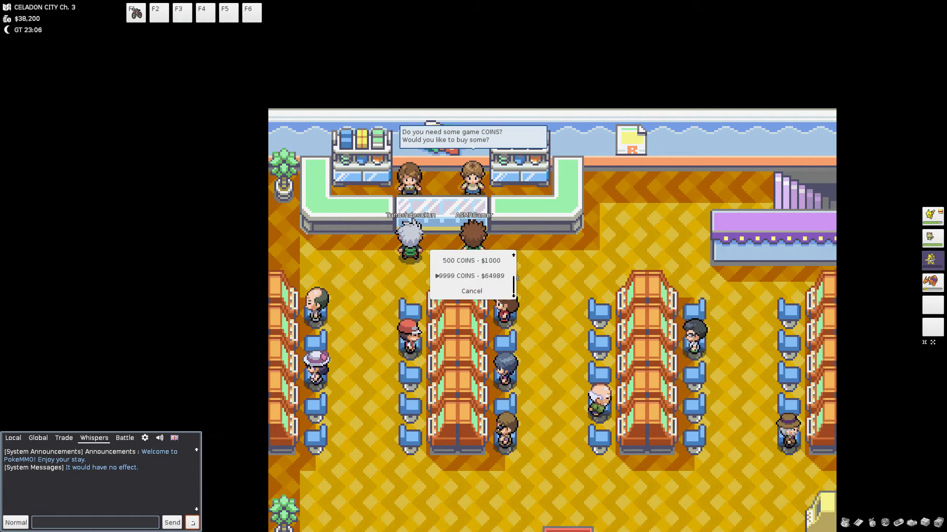
pyautogui.click(472, 291)
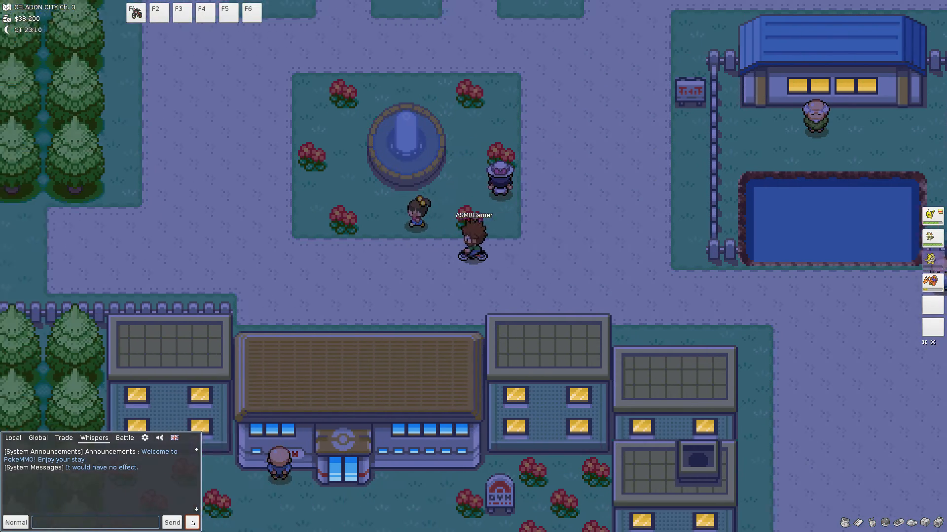
# Walk from Celadon City onto Route 16 and choose YES to Cut the small tree
pyautogui.press('up')
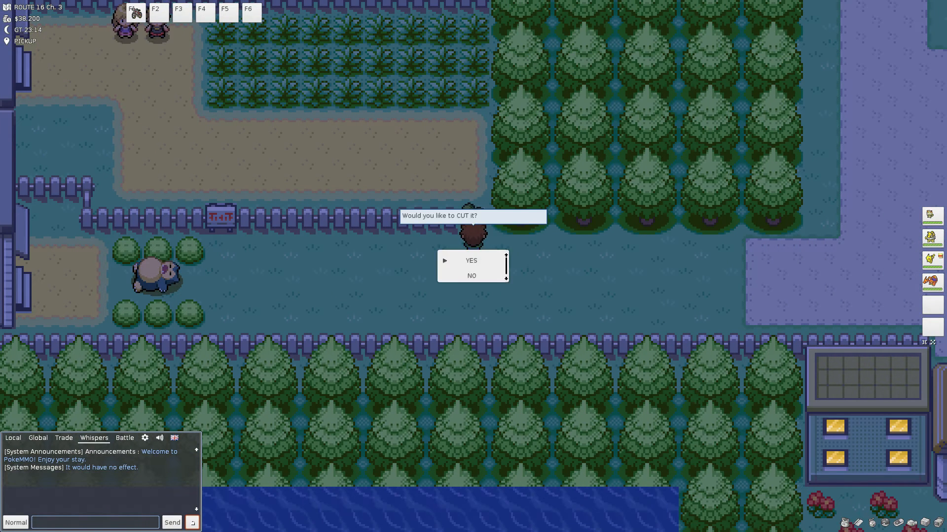
pyautogui.click(471, 261)
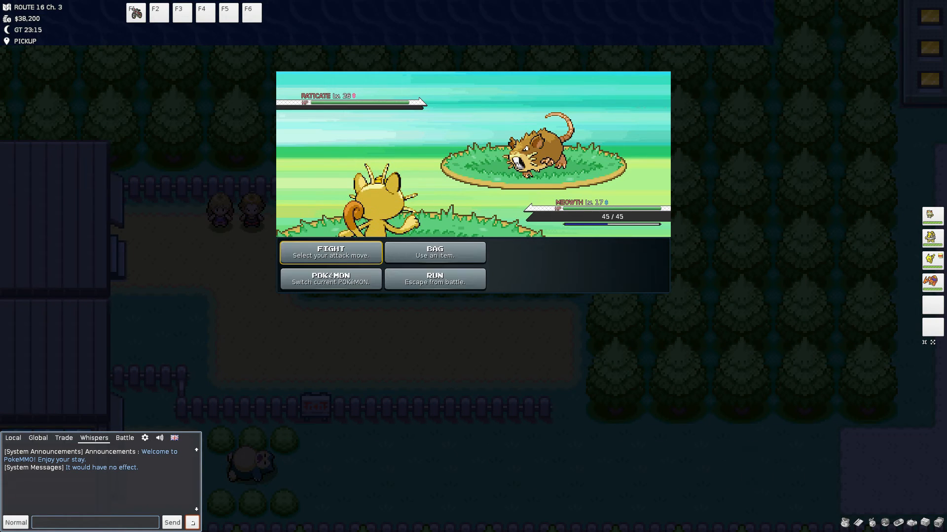
# Bring up Meowth's moves and attack the wild Raticate with one, such as Cut
pyautogui.click(330, 253)
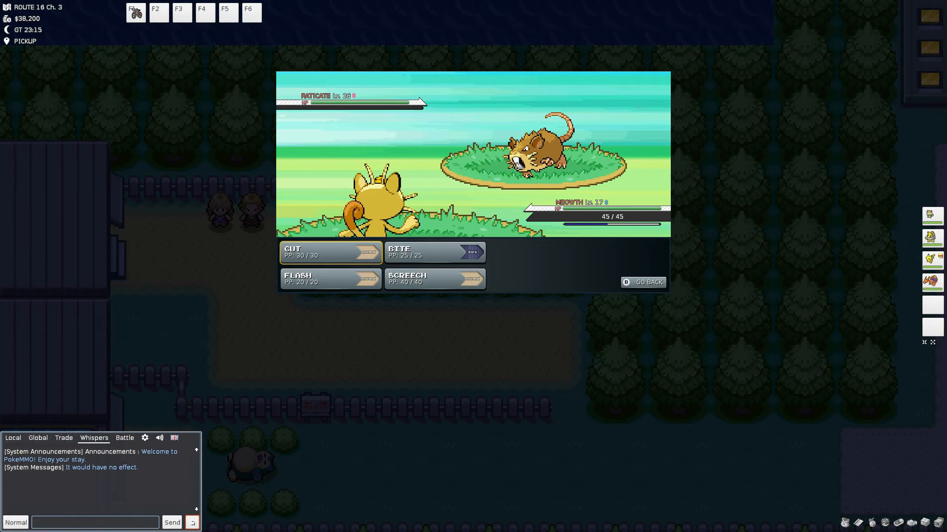
pyautogui.click(328, 252)
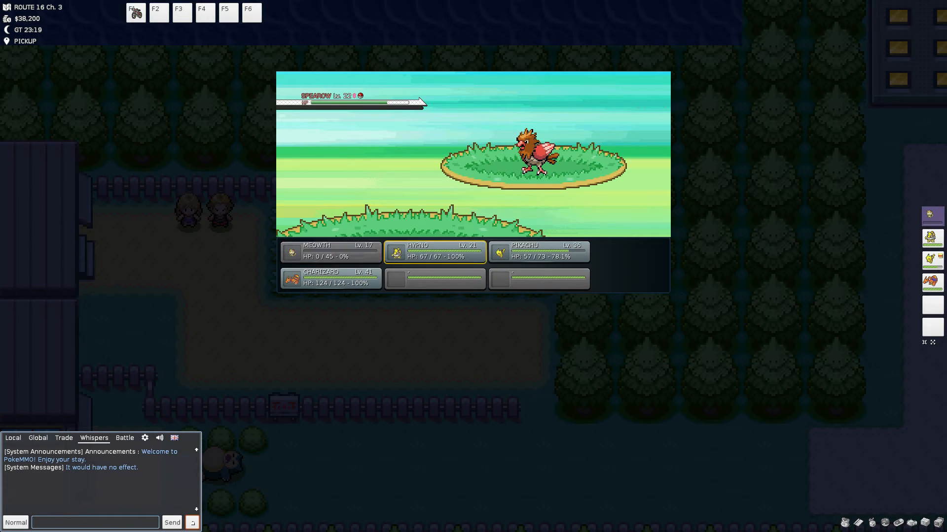
# Choose Hypno from the party list to replace the fainted Meowth
pyautogui.click(434, 252)
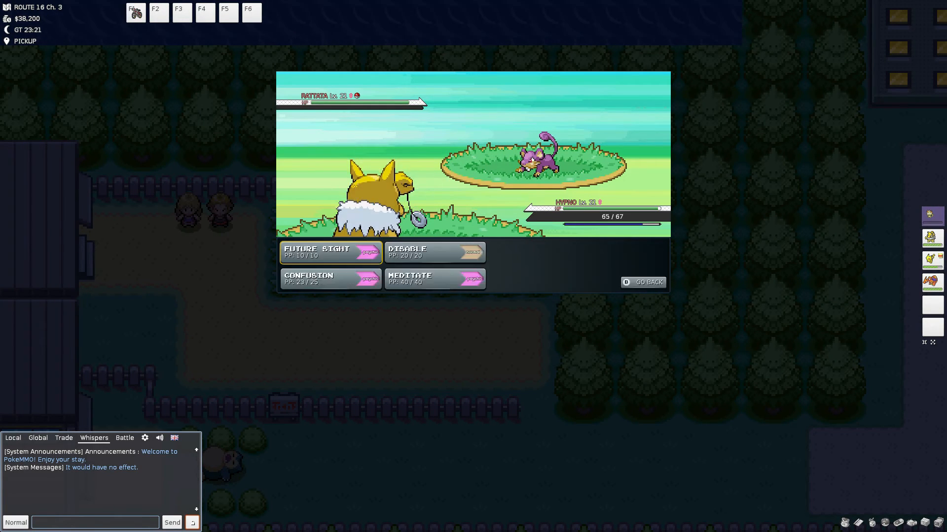
# Use Confusion twice on the wild Rattata, then Confusion on the wild Spearow
pyautogui.click(330, 279)
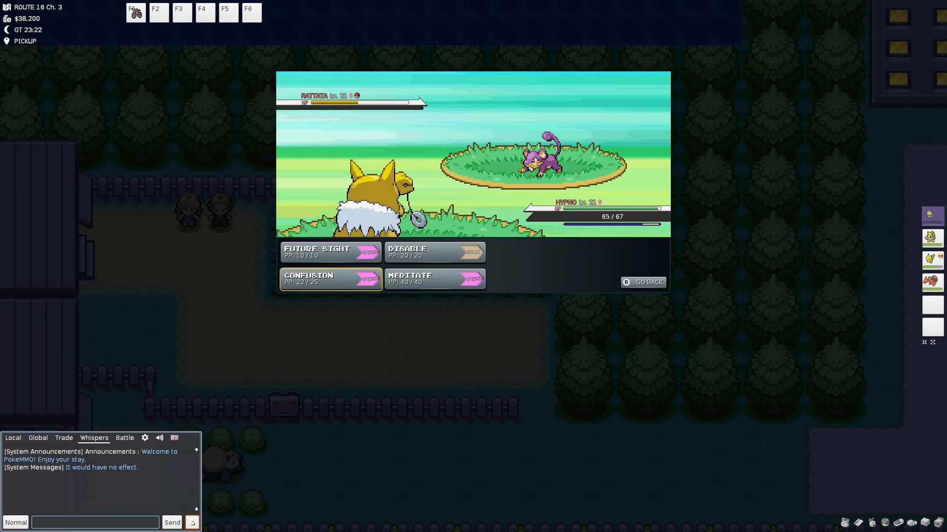
pyautogui.click(331, 279)
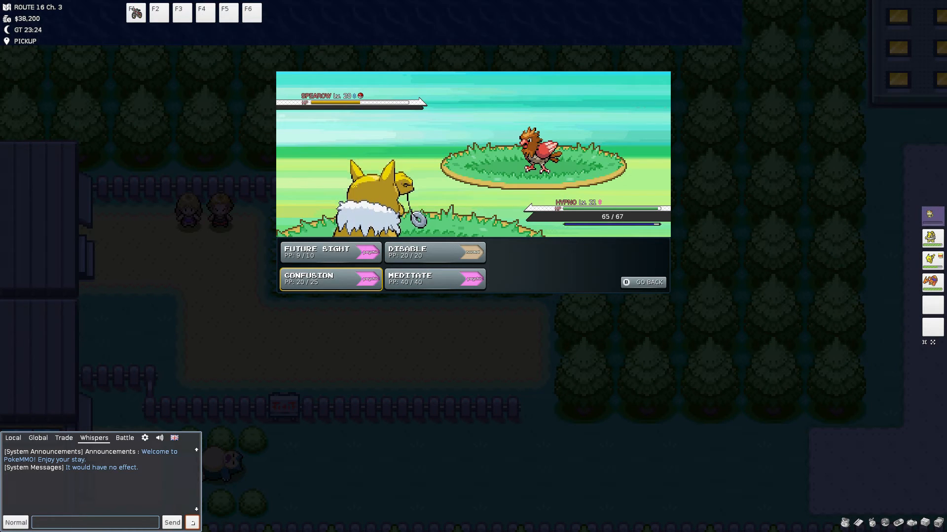
pyautogui.click(434, 278)
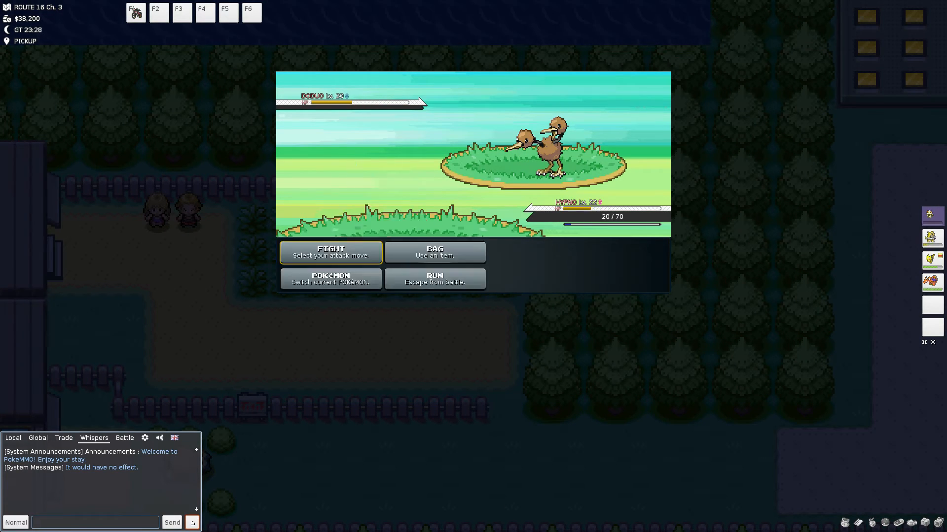
# Open the medicine pocket against Doduo, showing Awakening, Burn Heal and Elixir
pyautogui.click(435, 253)
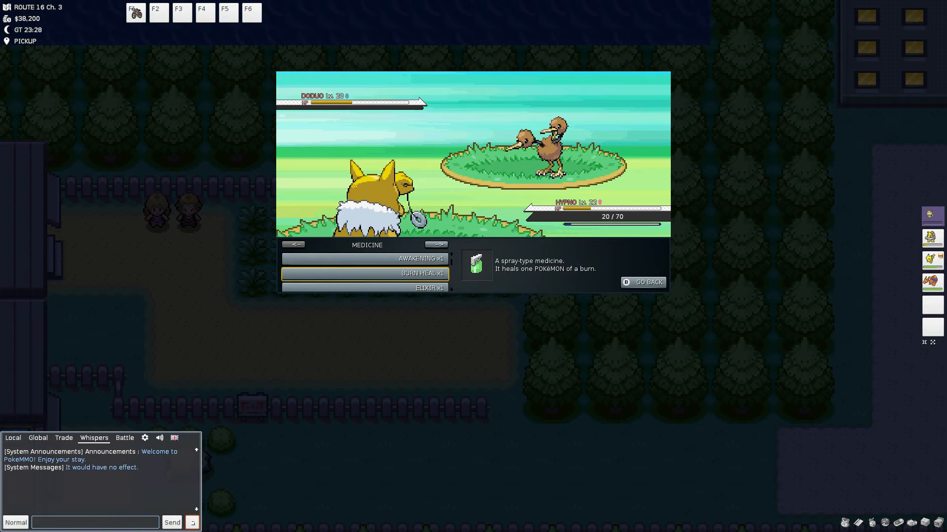
# Back out of the medicine items, end the Doduo battle, and meet a wild Raticate
pyautogui.click(435, 245)
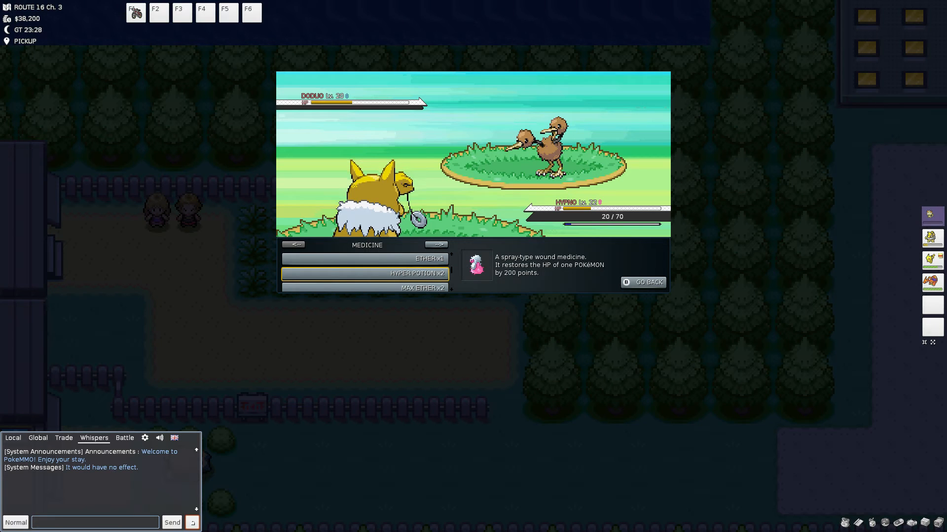
pyautogui.click(436, 245)
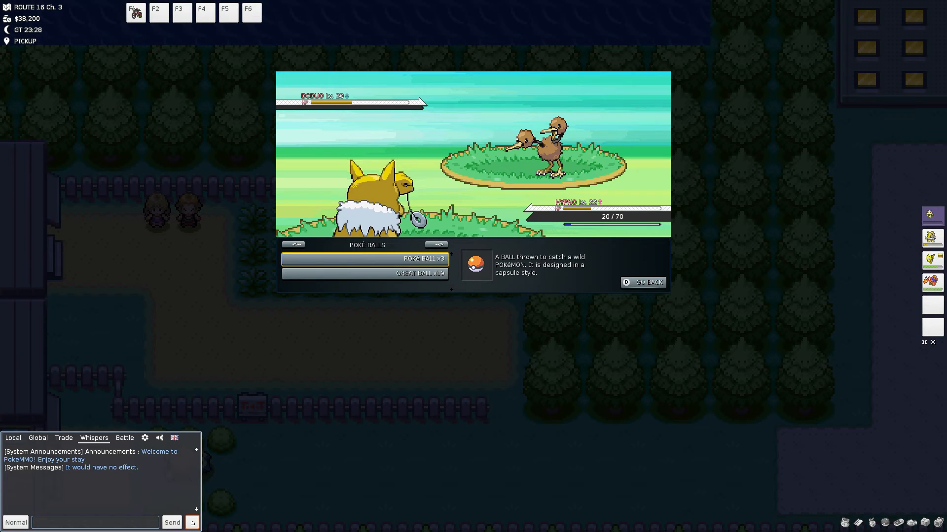
pyautogui.click(365, 258)
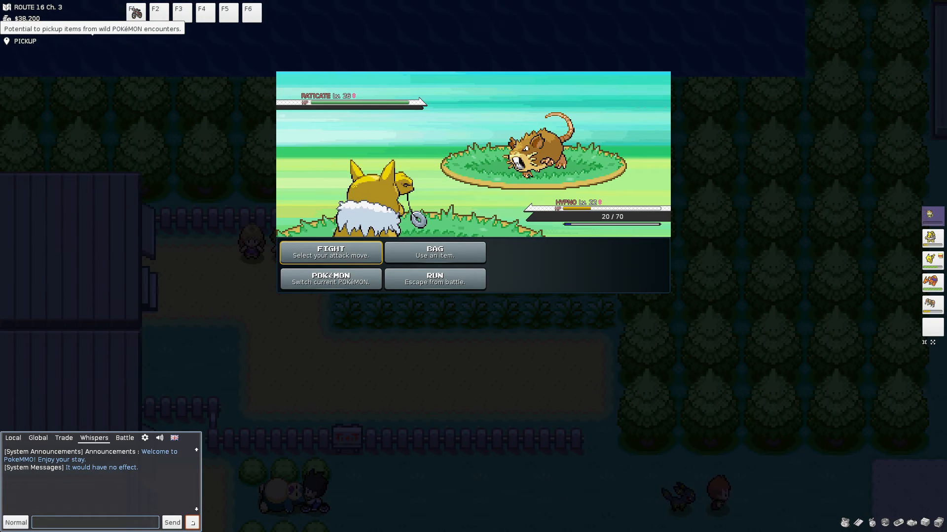
# Switch Hypno out for Charizard and attack to defeat the Raticate
pyautogui.click(330, 279)
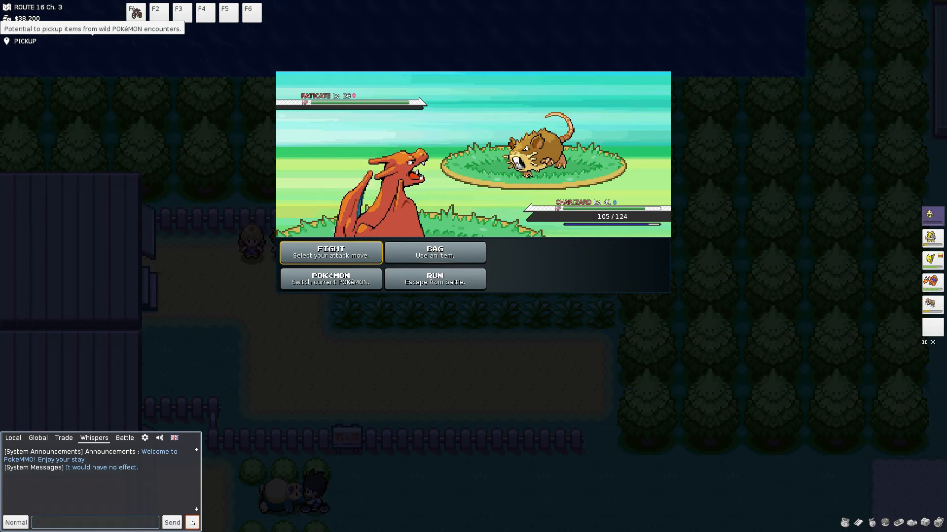
pyautogui.click(330, 253)
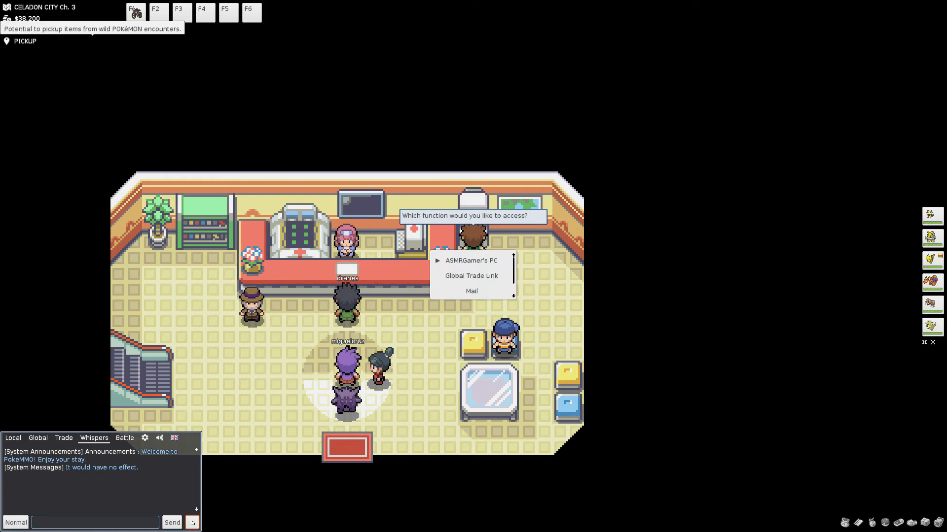
# Move a party Pokémon into PC Box 1, then close the storage window
pyautogui.click(470, 261)
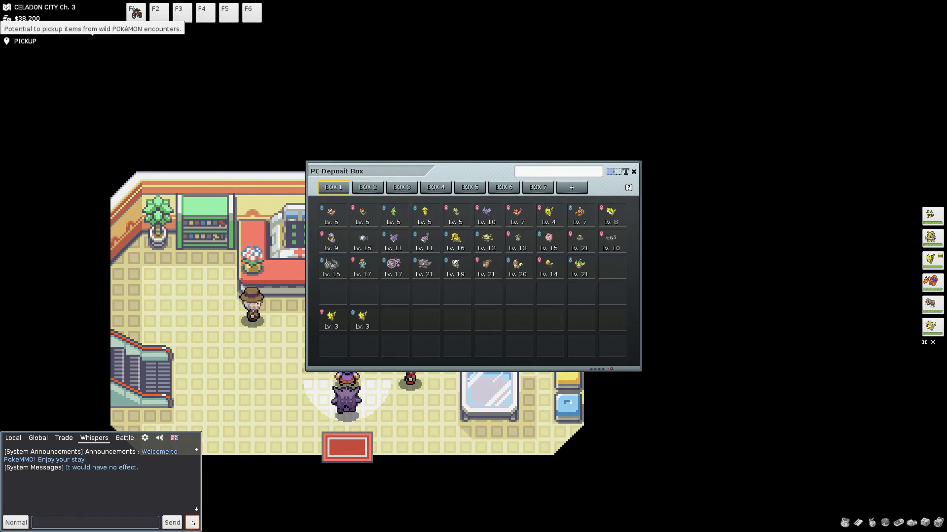
pyautogui.click(332, 267)
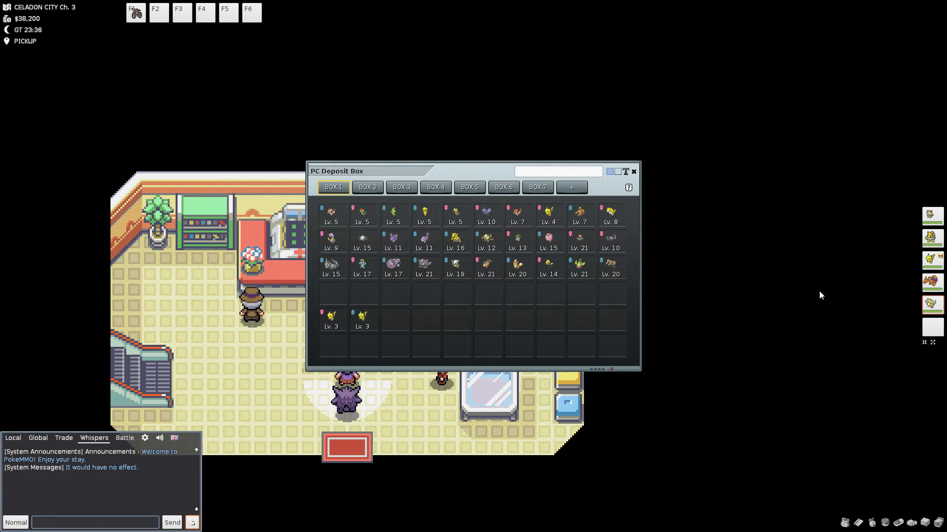
pyautogui.moveTo(938, 306)
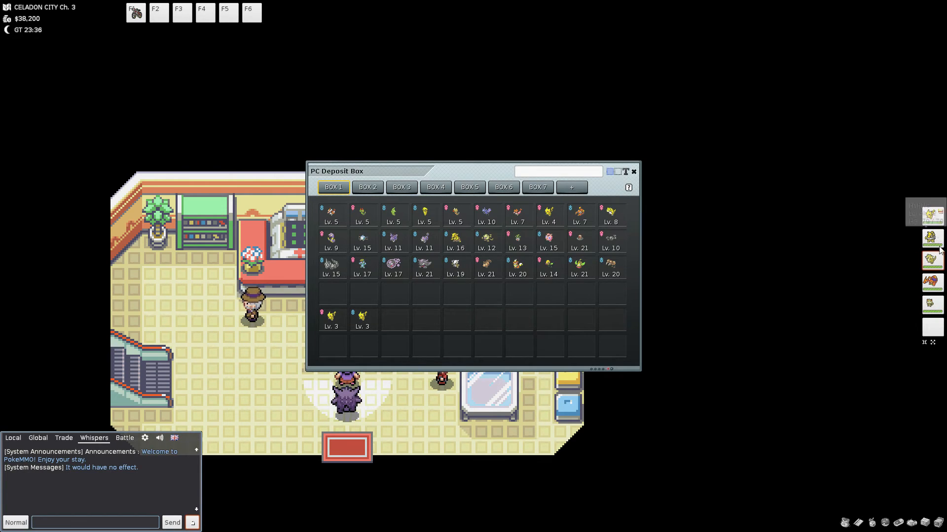
pyautogui.moveTo(937, 248)
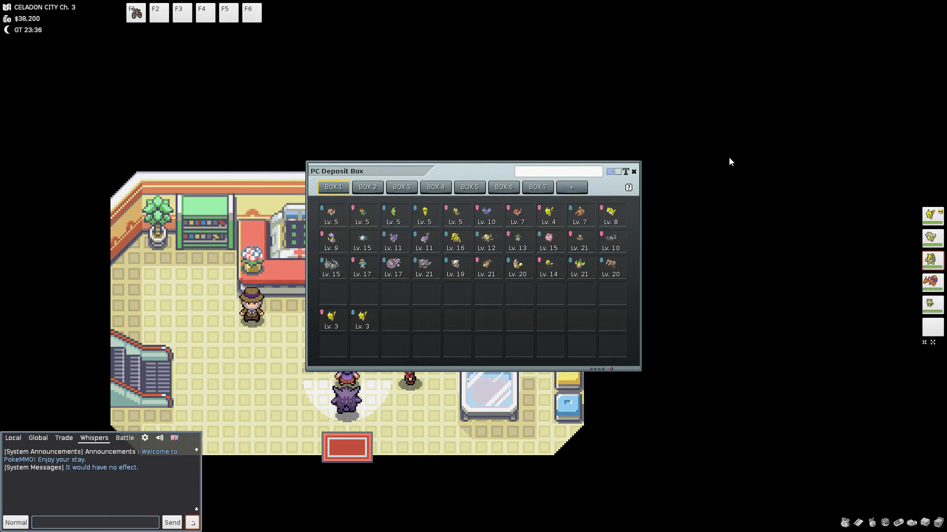
pyautogui.click(633, 171)
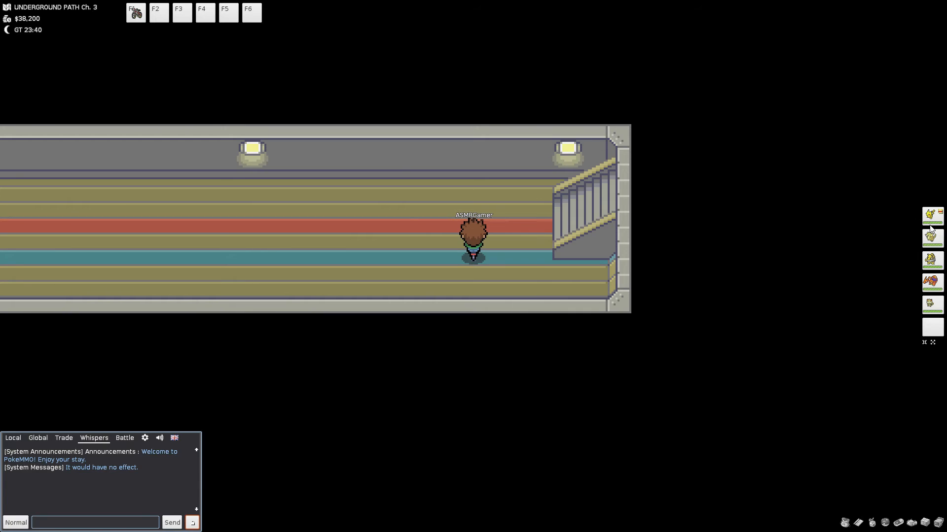
pyautogui.moveTo(669, 200)
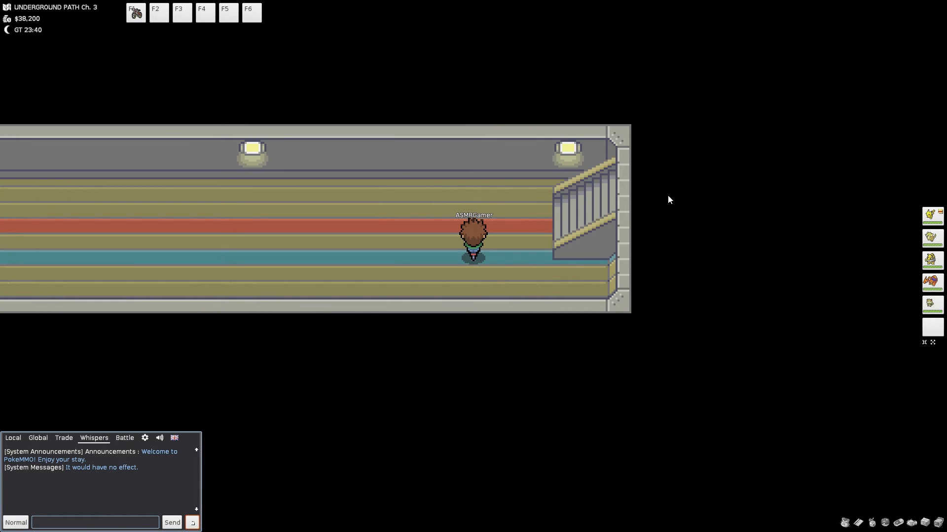
pyautogui.moveTo(465, 275)
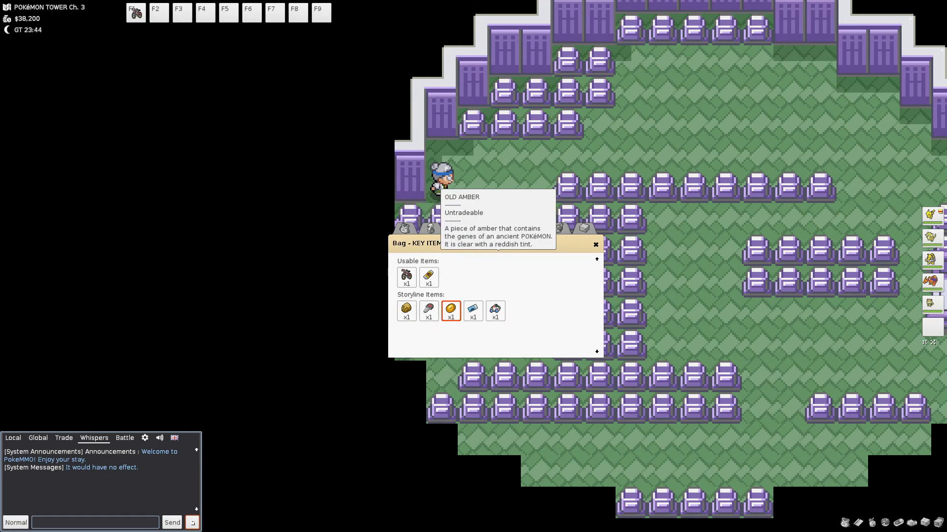
# Close the Key Items bag and run into three wild Gastly with Pikachu
pyautogui.click(495, 309)
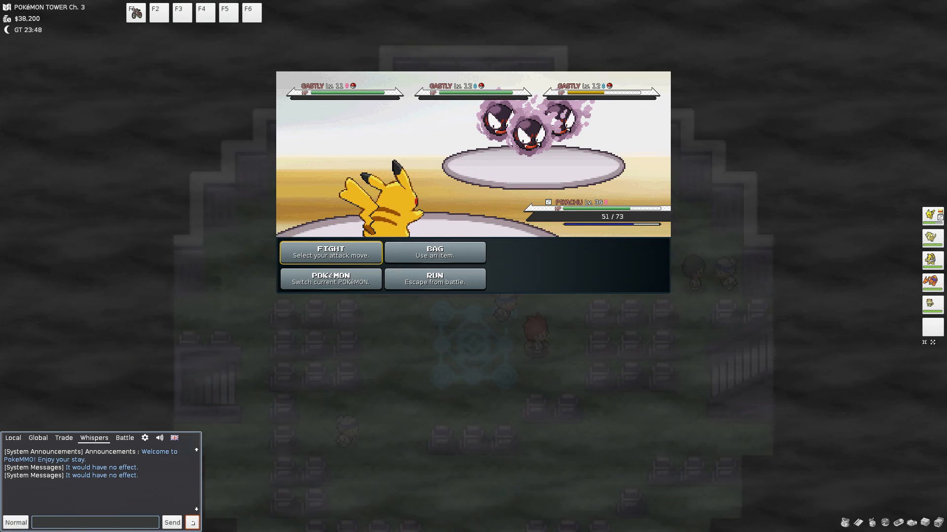
# Have Pikachu attack the Gastly horde, then send Charizard in
pyautogui.click(331, 252)
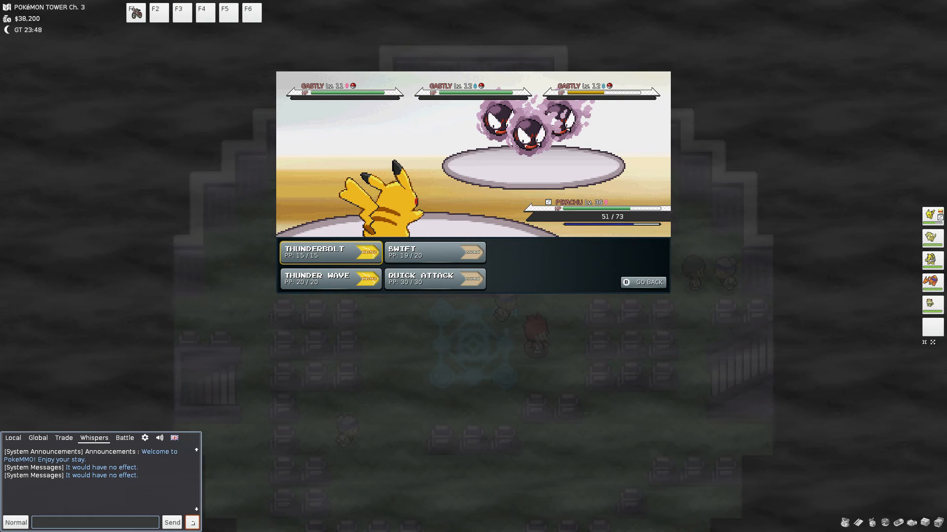
pyautogui.click(327, 252)
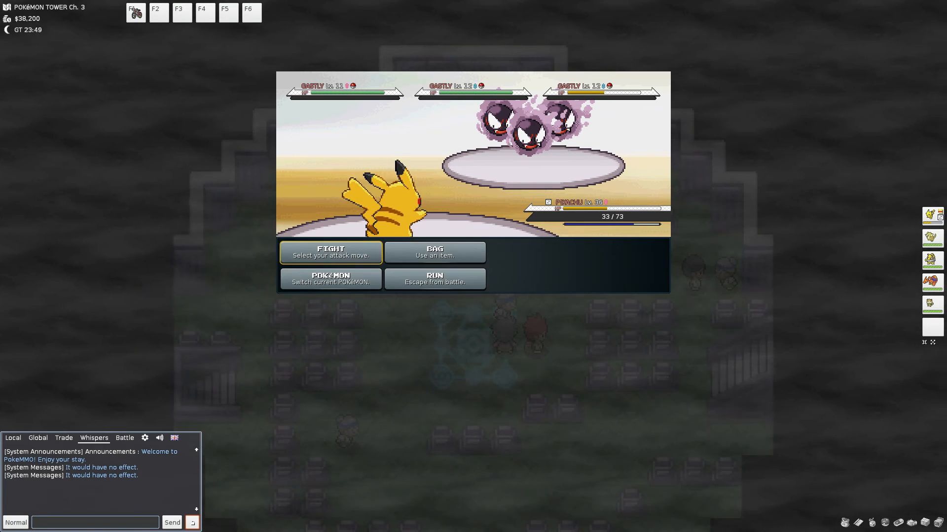
pyautogui.click(331, 279)
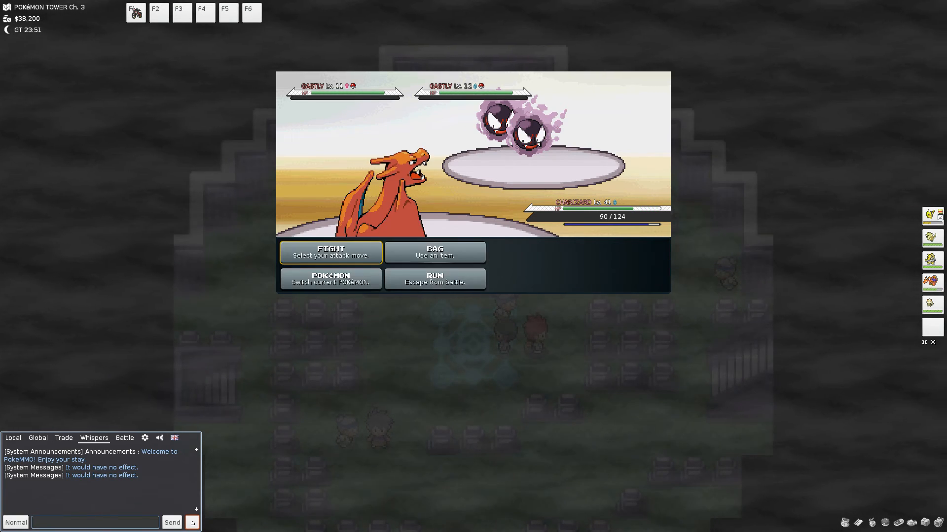
# Defeat the remaining two Gastly with Charizard, then view the bag's key items
pyautogui.click(330, 252)
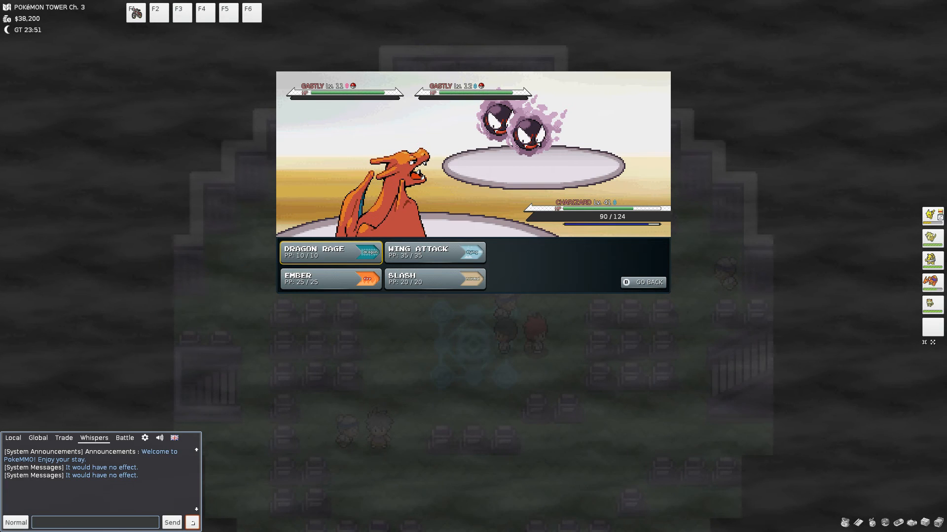
pyautogui.click(327, 252)
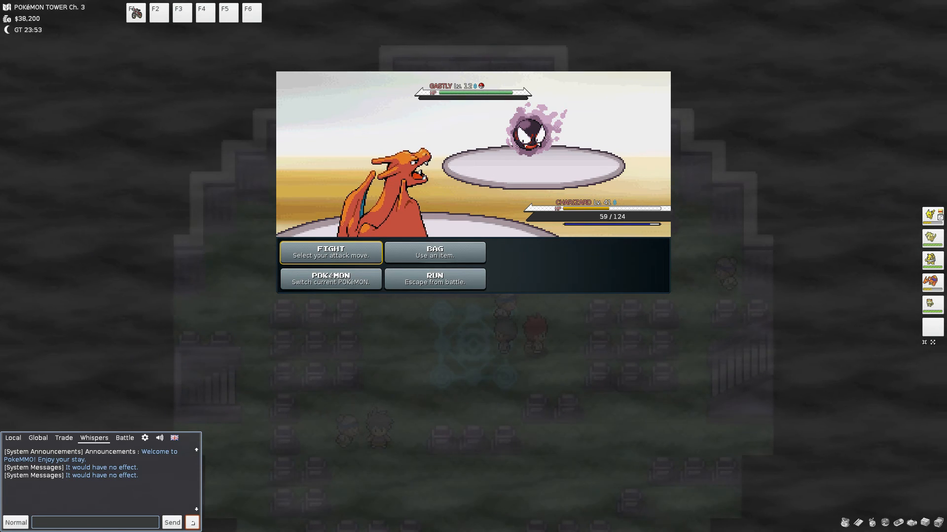
pyautogui.click(331, 279)
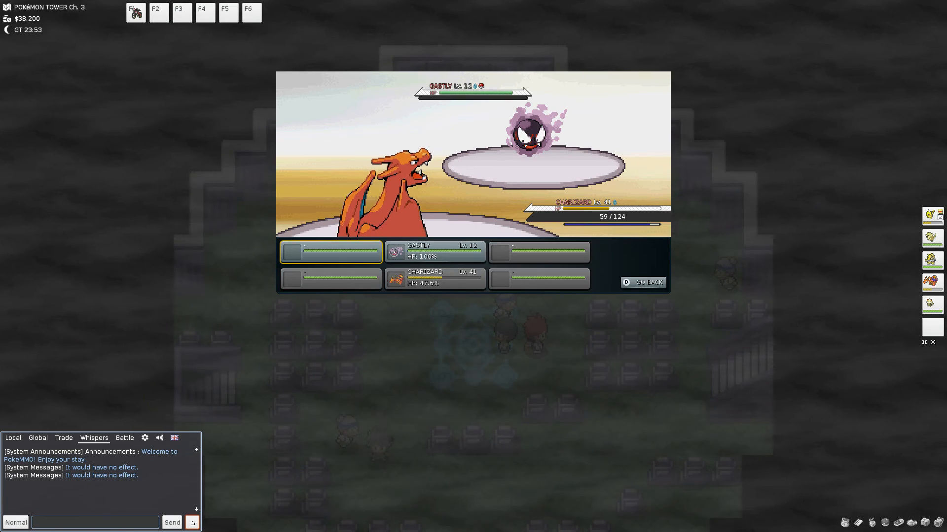
pyautogui.click(330, 252)
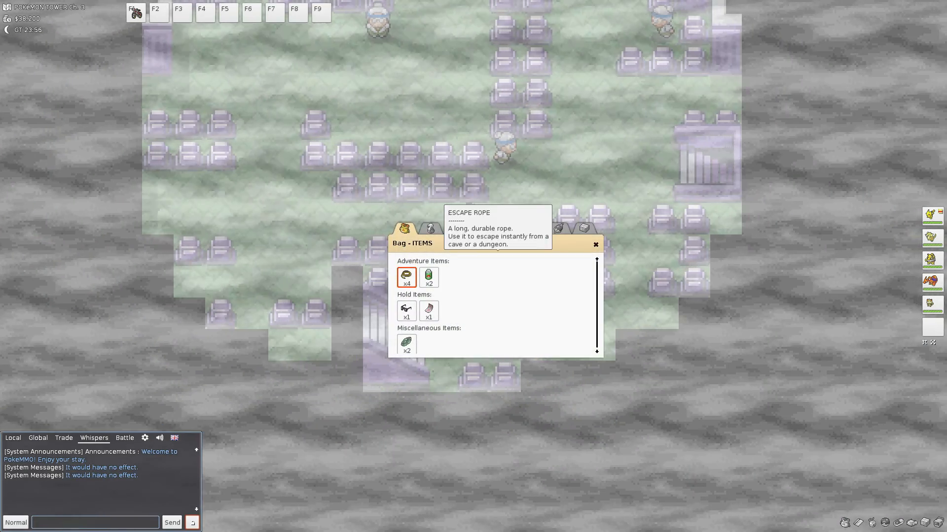
pyautogui.click(429, 229)
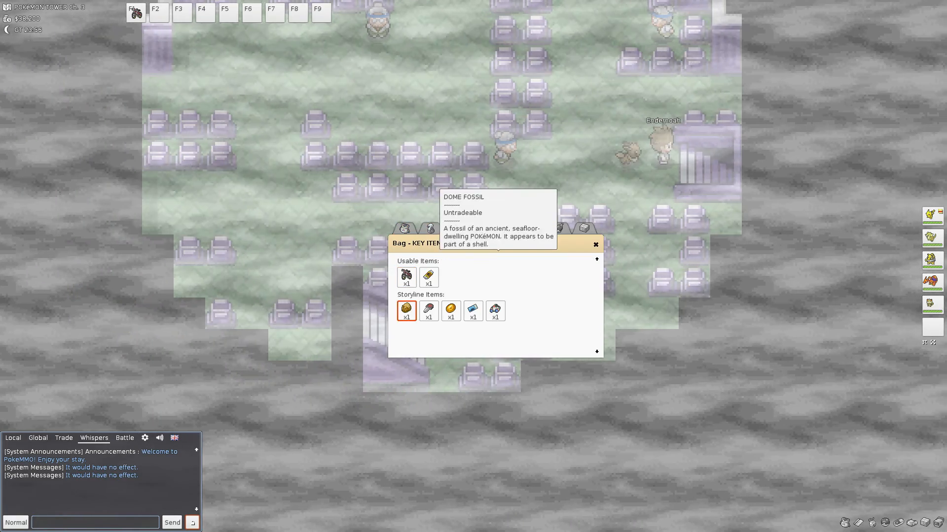
# Put the bag away and encounter a wild Marowak with full-HP Pikachu
pyautogui.click(495, 311)
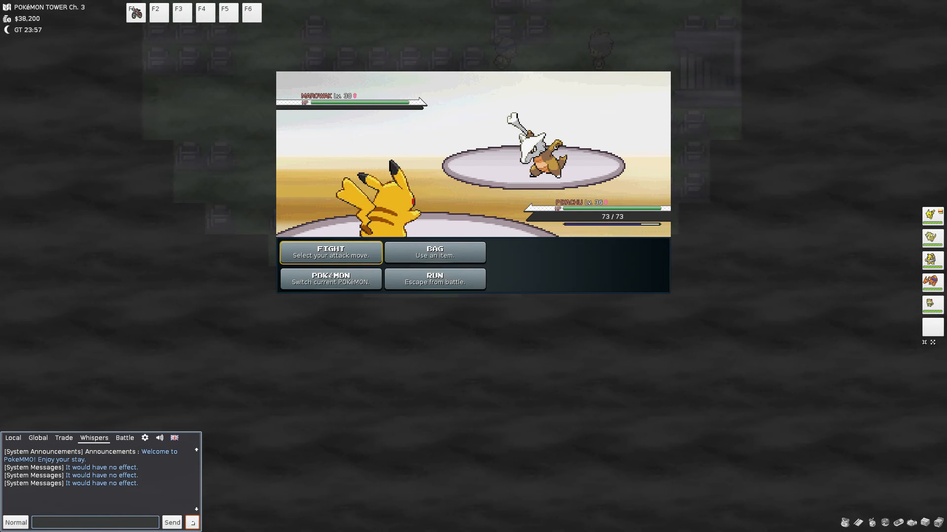
# Wear the wild Marowak down to low HP and bring out full-HP Charizard
pyautogui.click(331, 252)
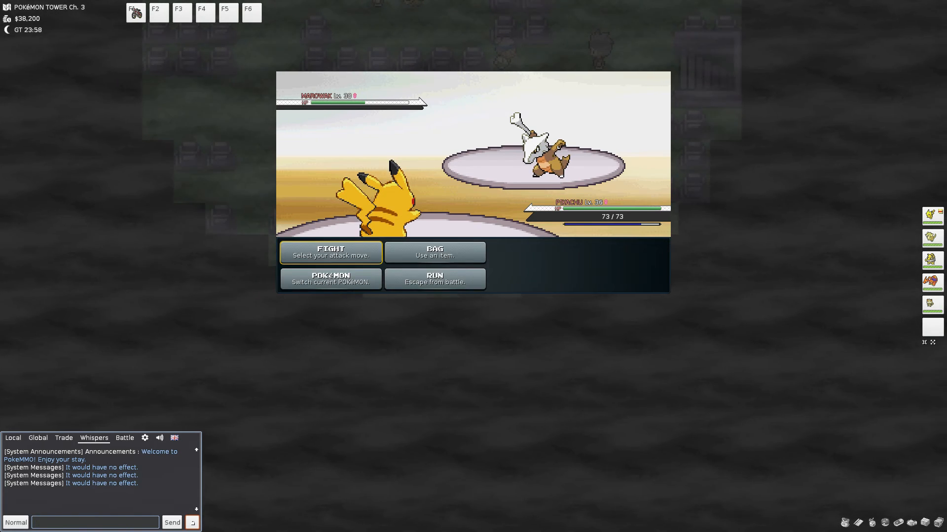
pyautogui.click(330, 252)
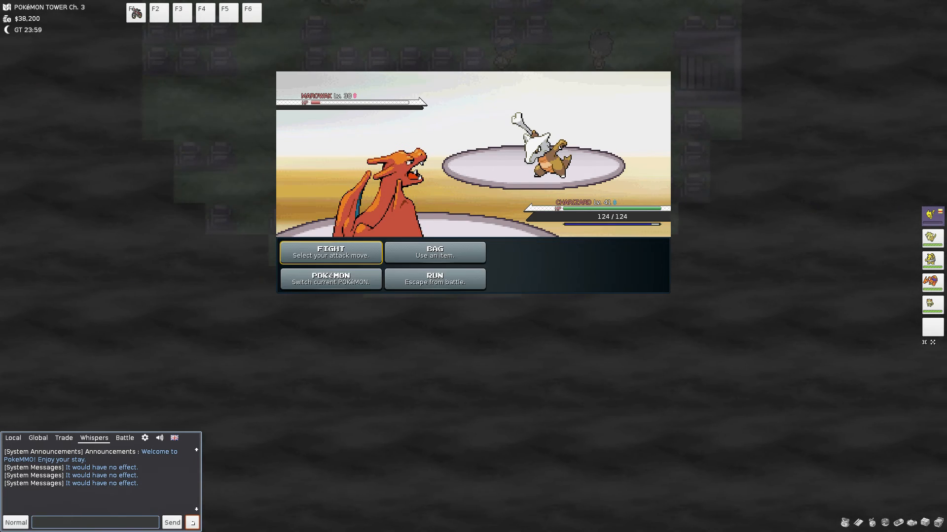
# Back out of Poké Balls, finish Marowak with Wing Attack, then meet a Golbat
pyautogui.click(435, 252)
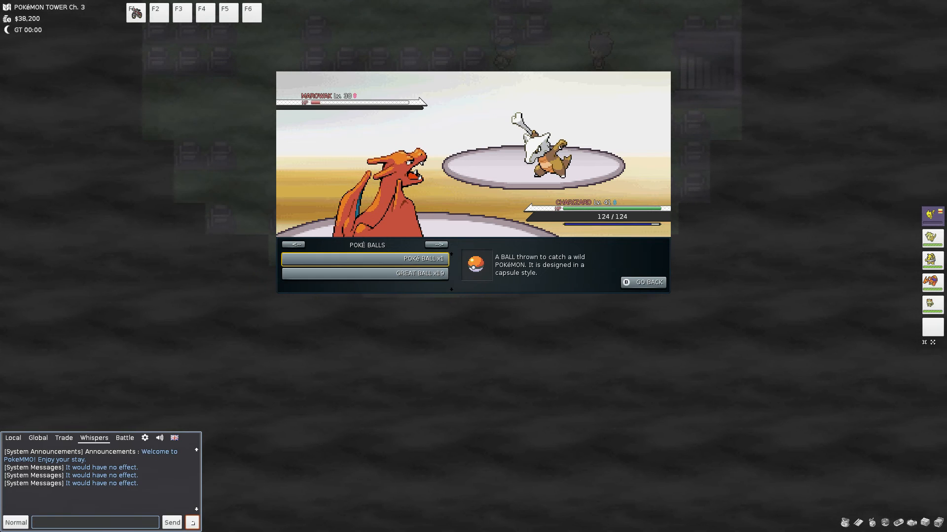
pyautogui.click(364, 259)
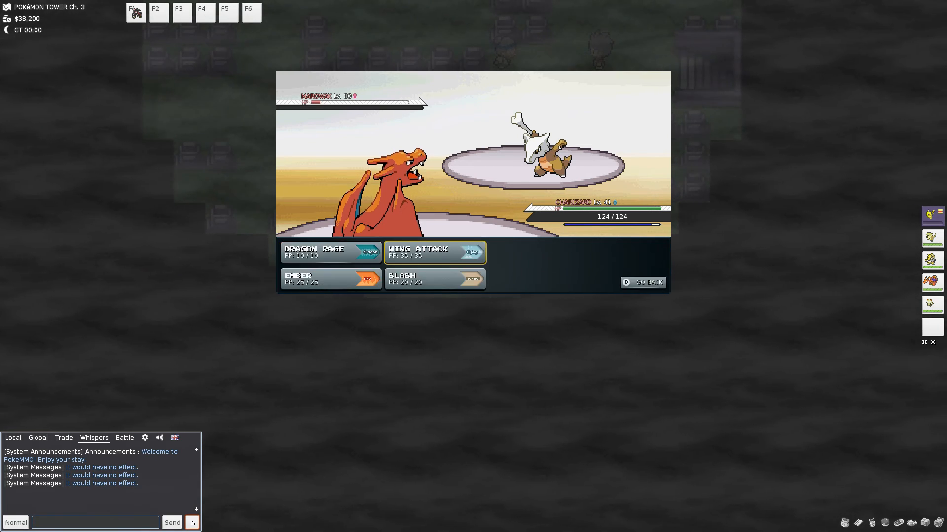
pyautogui.click(330, 252)
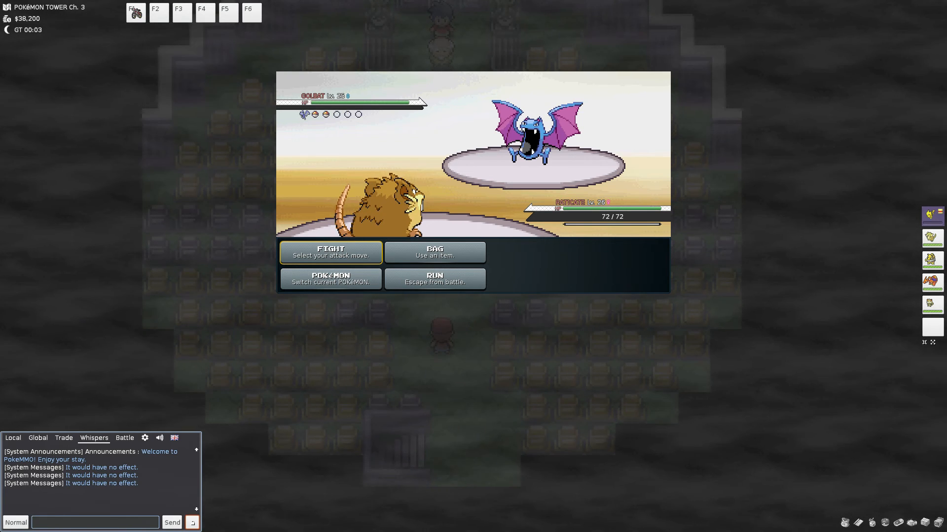
# Attack twice with Raticate, then switch to Charizard against the wild Zubat
pyautogui.click(331, 252)
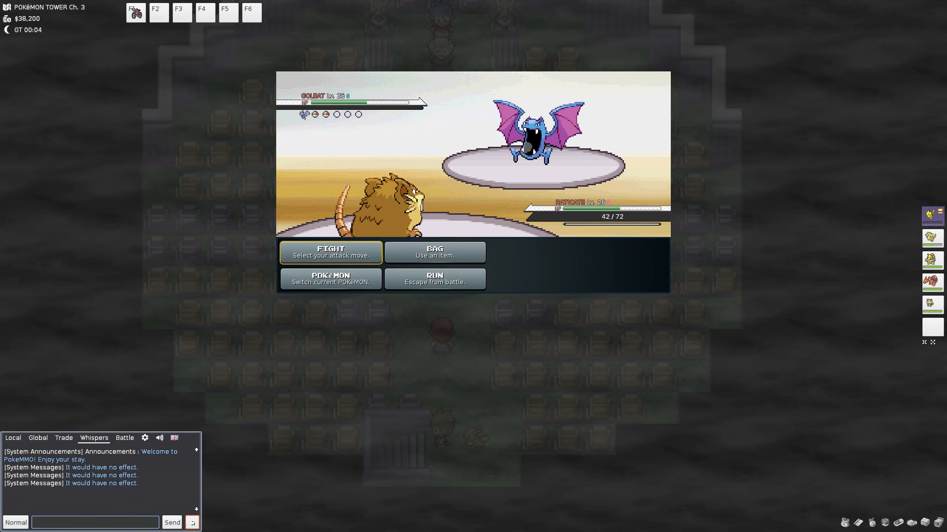
pyautogui.click(330, 252)
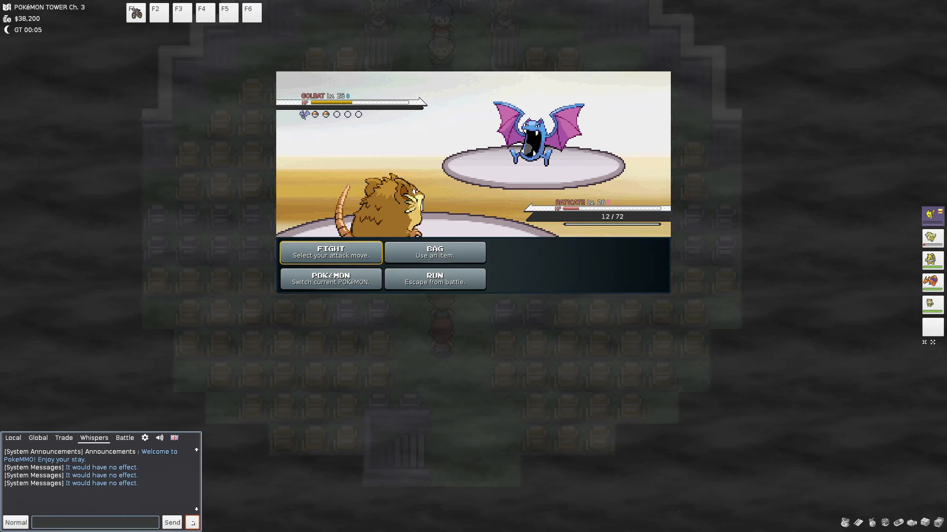
pyautogui.click(330, 279)
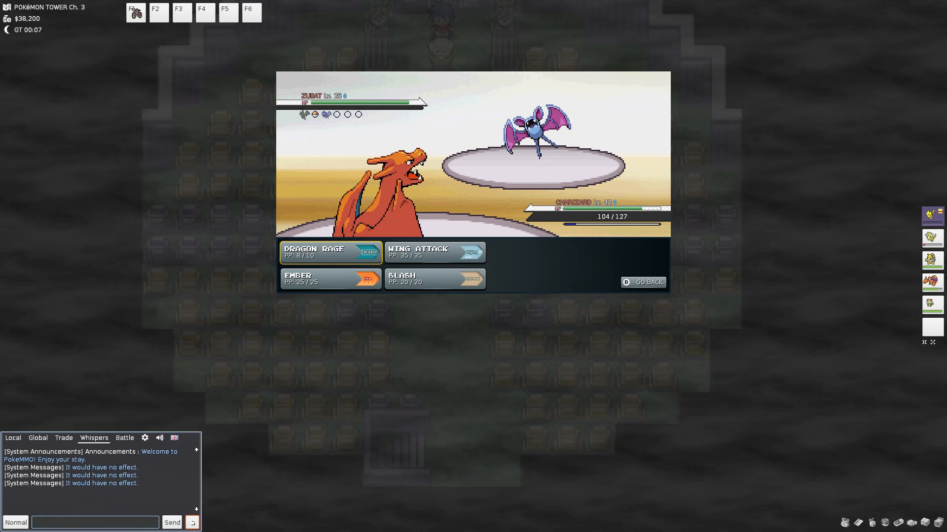
# Finish the wild Zubat with Charizard's Dragon Rage, raising money to $39,000
pyautogui.click(435, 279)
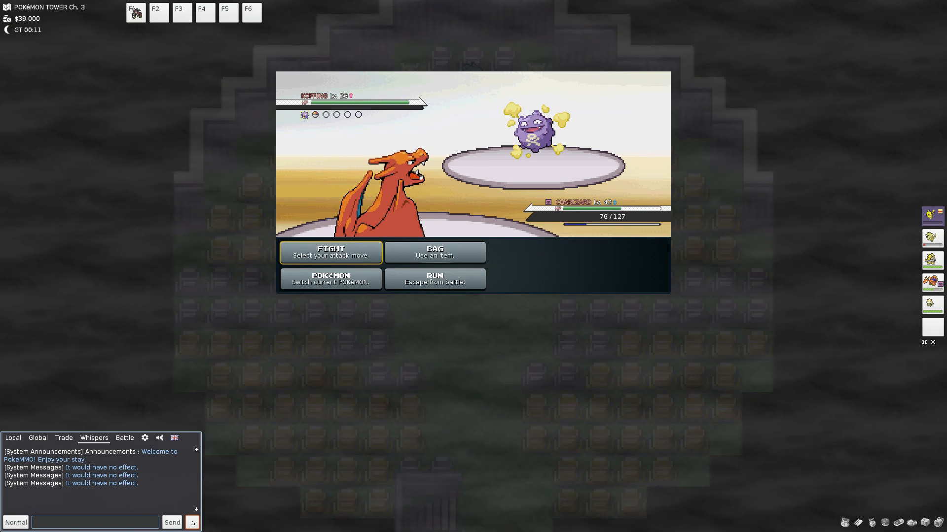
# Defeat the wild Koffing with Charizard's Slash, leaving Charizard at 33 HP
pyautogui.click(330, 253)
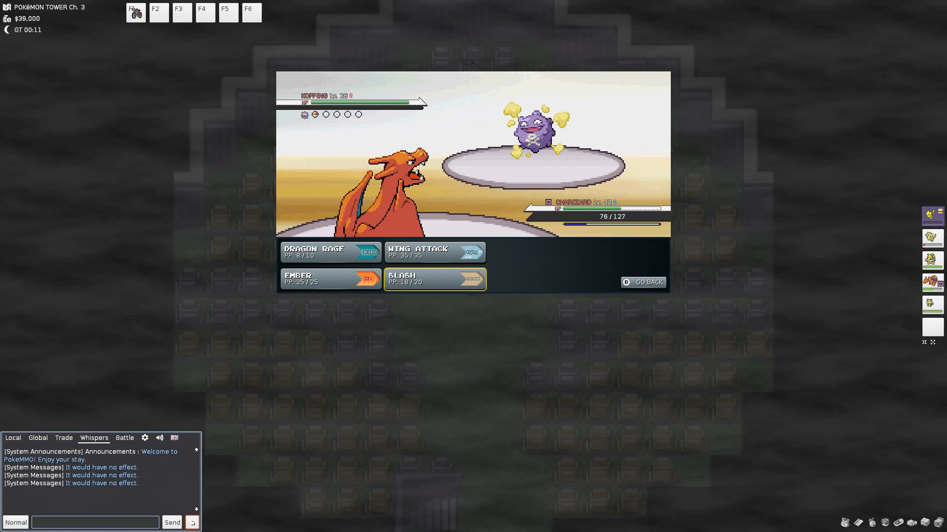
pyautogui.click(435, 279)
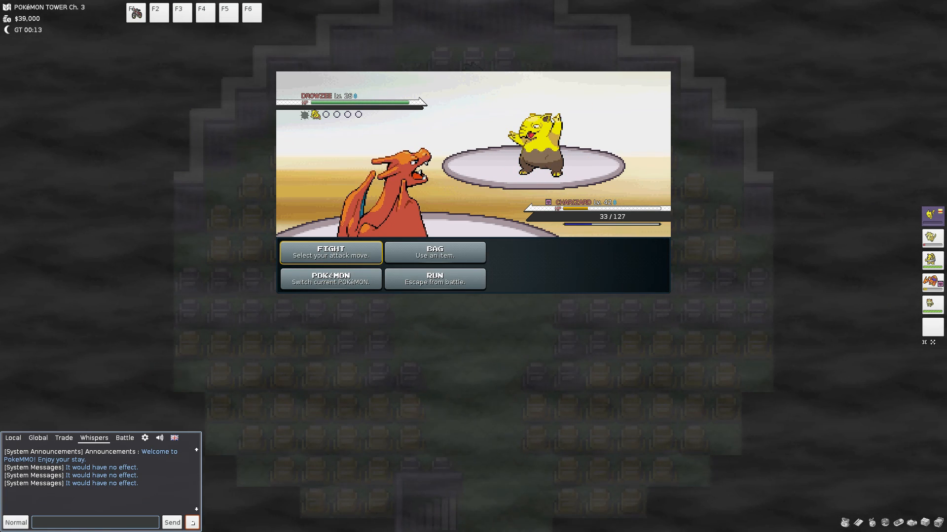
# Heal Charizard with a Hyper Potion from Medicine and continue against the Drowzee
pyautogui.click(434, 252)
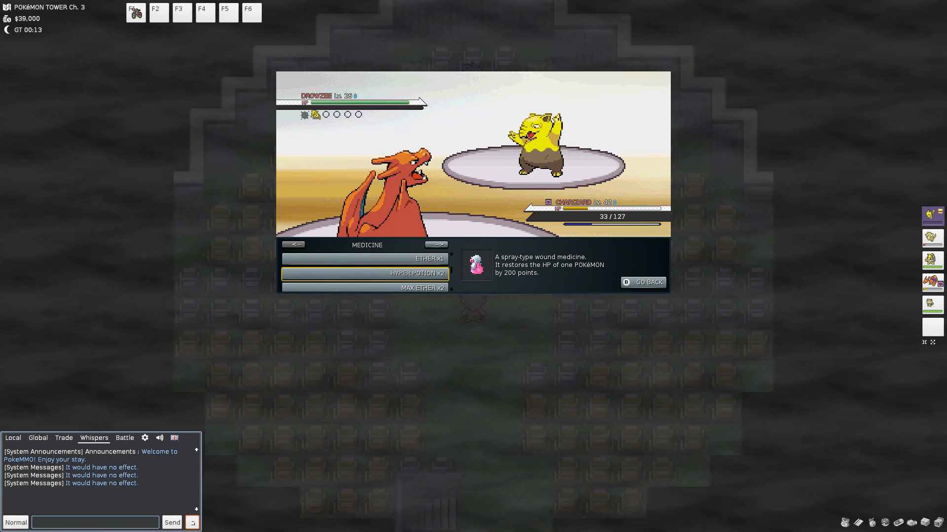
pyautogui.click(363, 274)
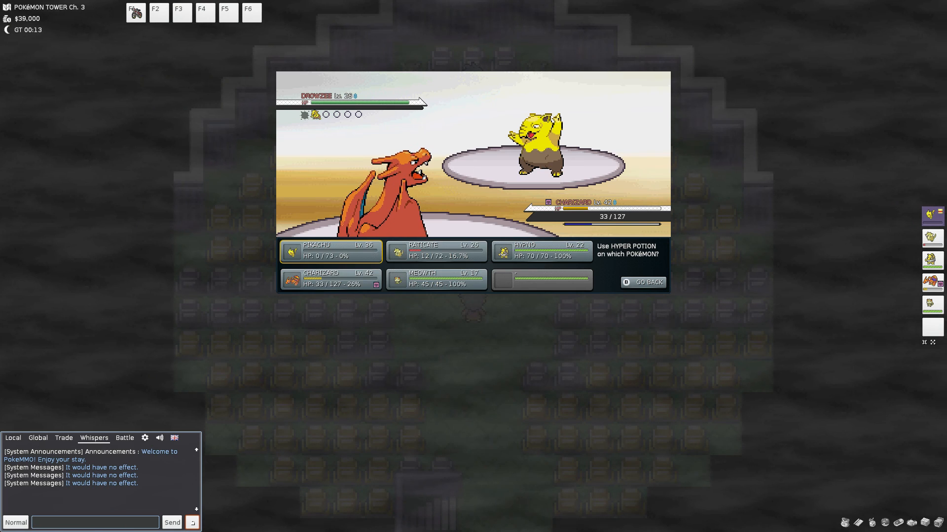
pyautogui.click(330, 280)
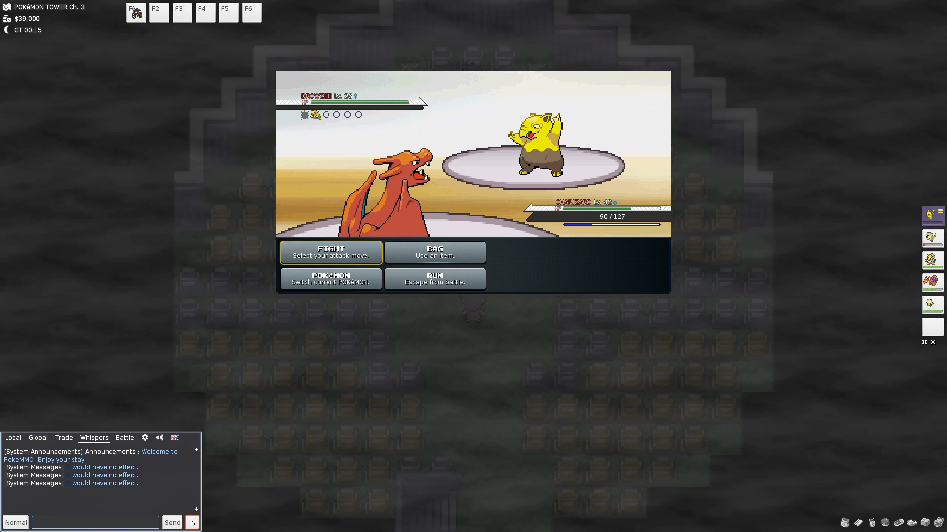
pyautogui.click(330, 252)
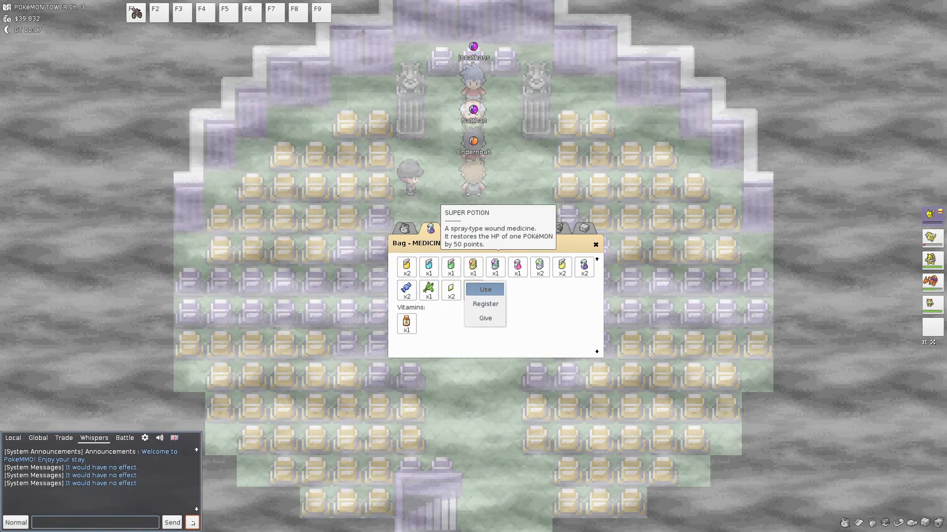
# Heal Raticate with a Super Potion and revive the fainted Pikachu
pyautogui.click(485, 289)
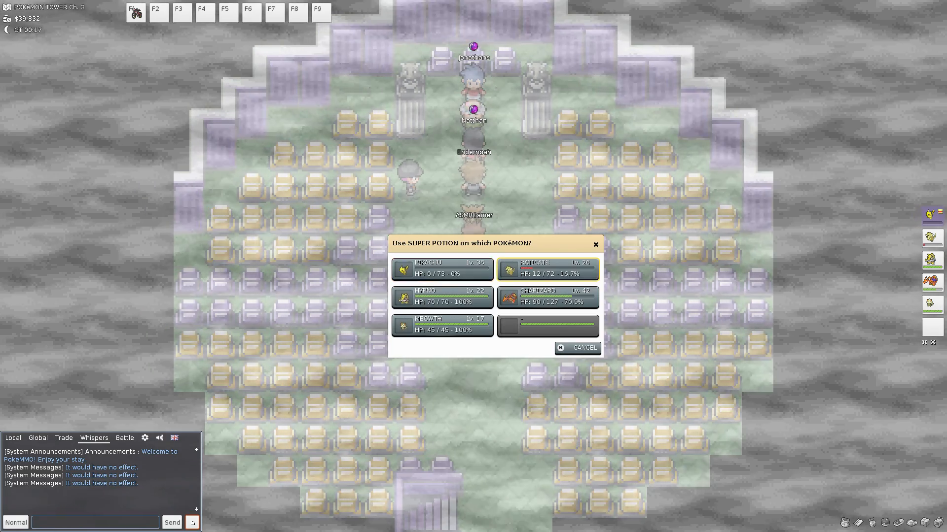
pyautogui.click(548, 269)
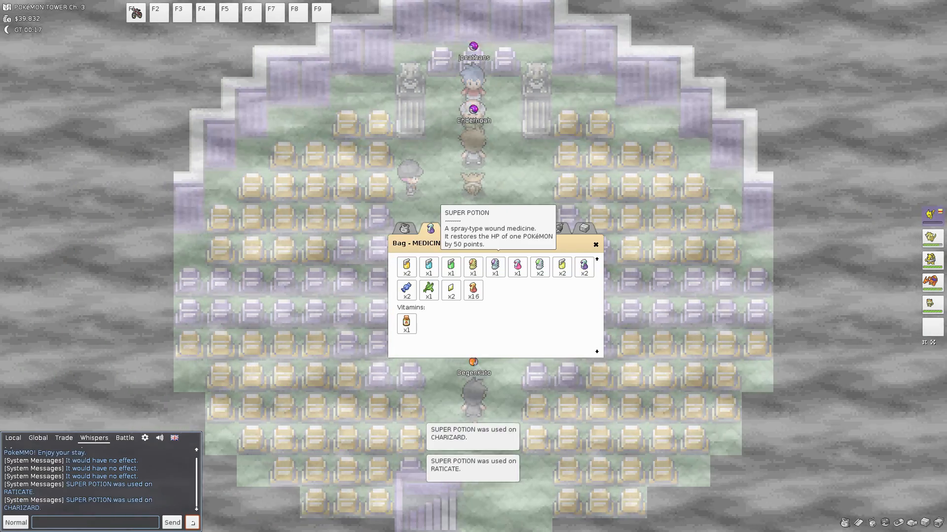
pyautogui.click(407, 267)
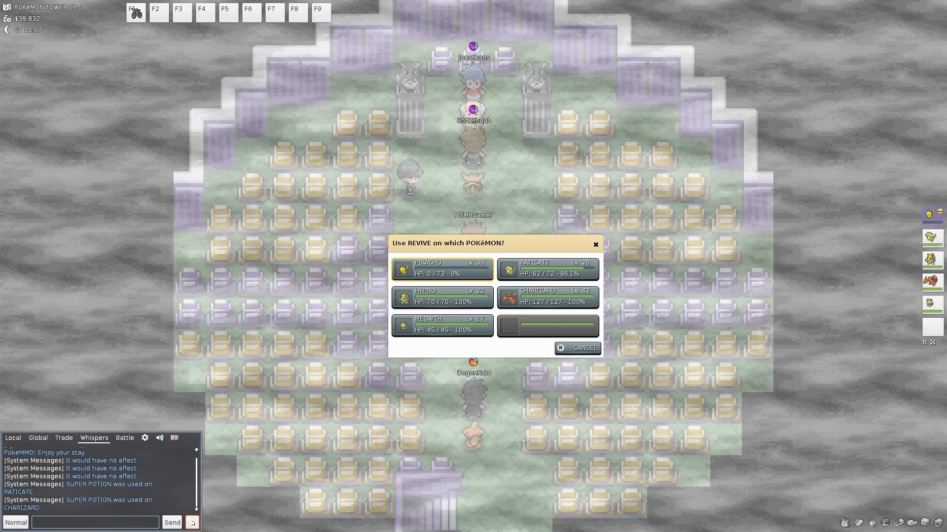
pyautogui.click(442, 269)
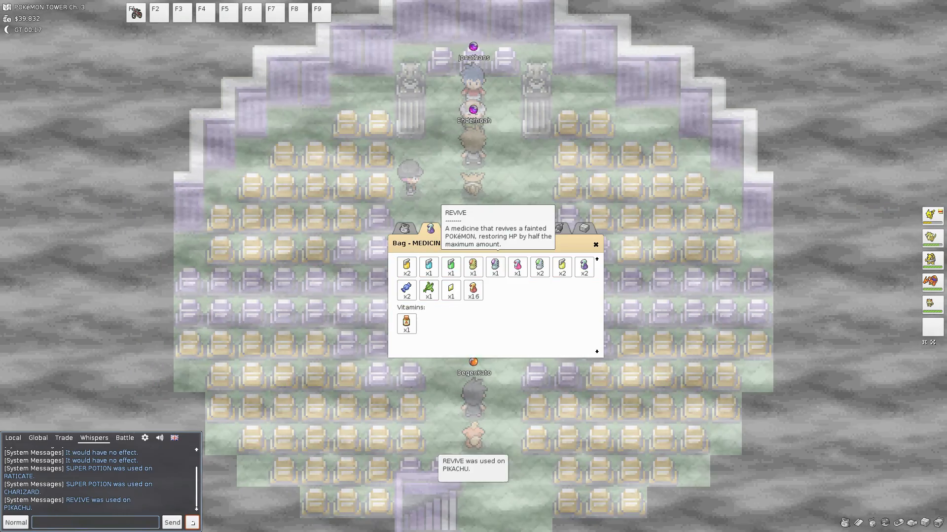
# Heal Pikachu to full 73 HP with another Super Potion
pyautogui.click(403, 228)
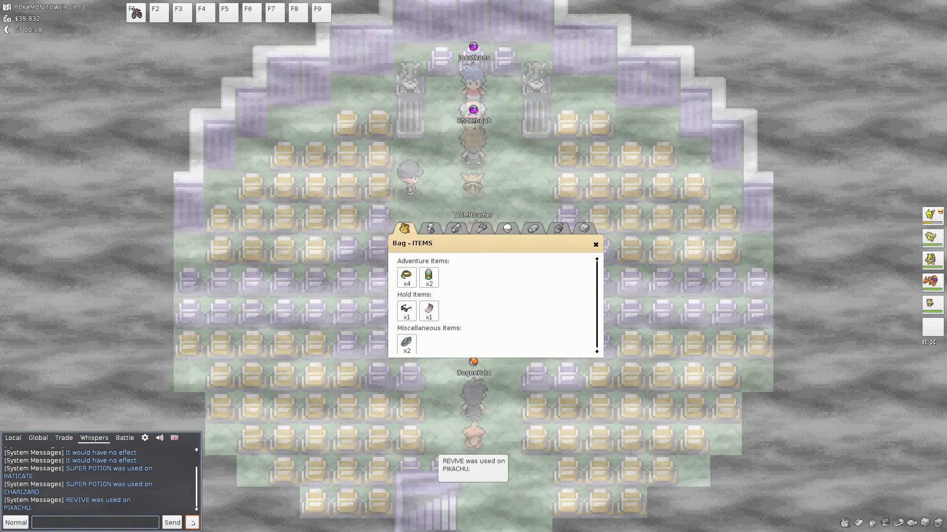
pyautogui.click(427, 229)
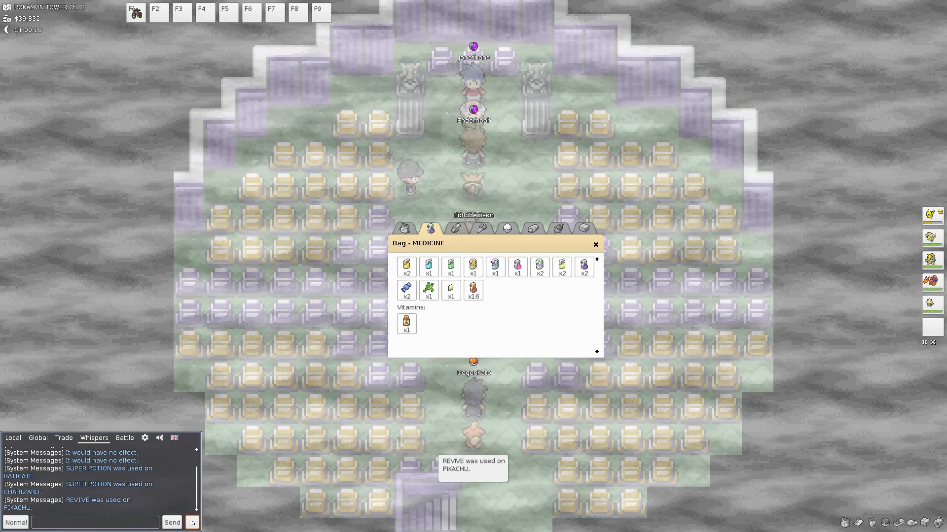
pyautogui.click(406, 267)
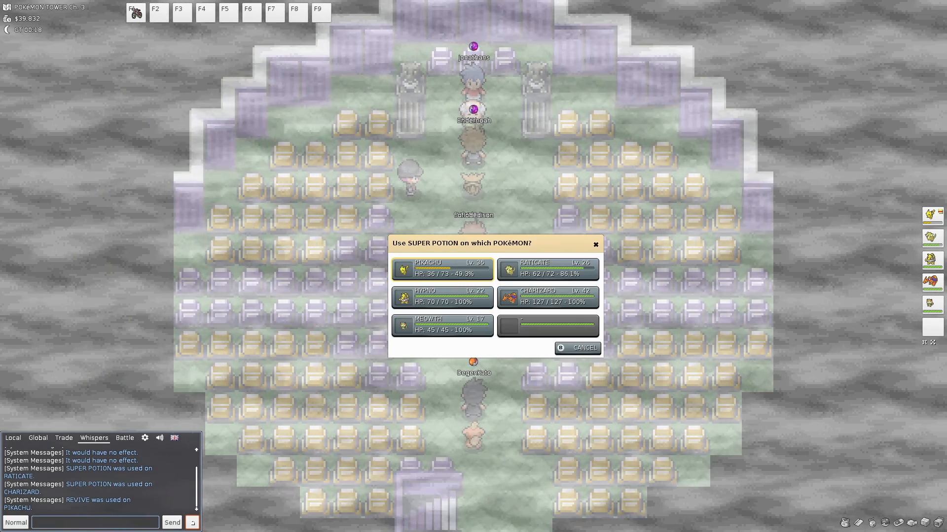
pyautogui.click(441, 269)
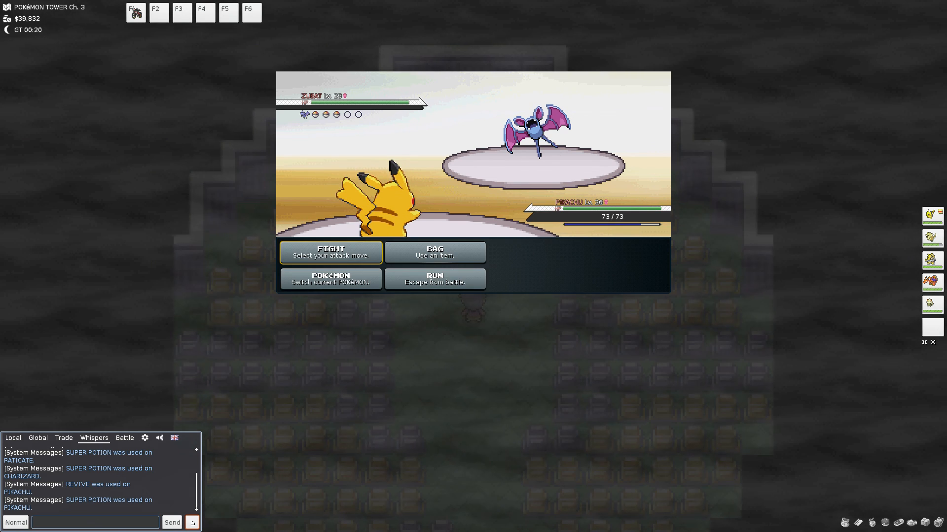
# Fight the wild Zubat and Raticate with Pikachu's Thunderbolt, reaching level 37
pyautogui.click(330, 252)
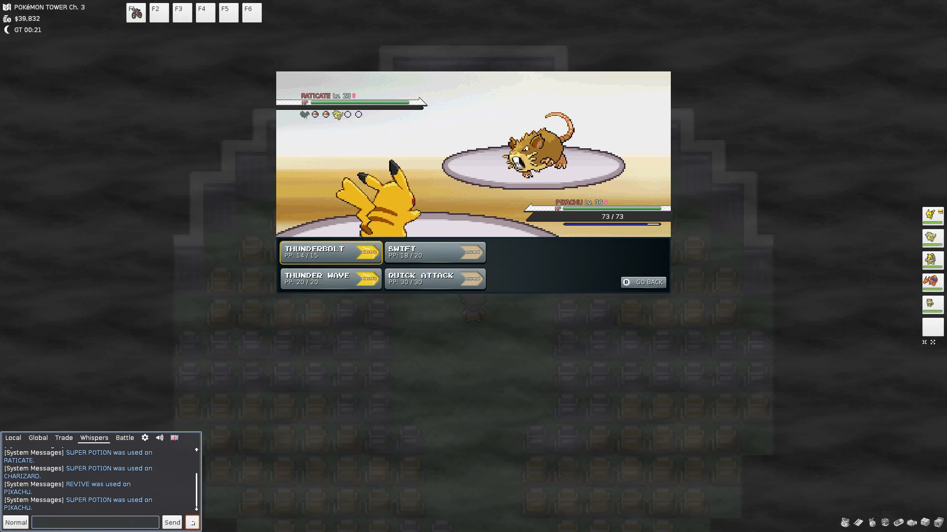
pyautogui.click(322, 252)
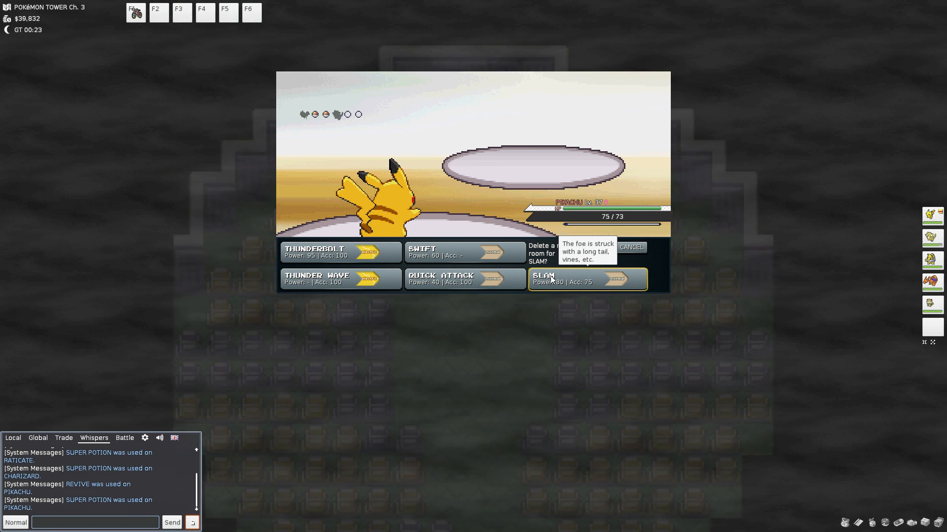
pyautogui.moveTo(500, 275)
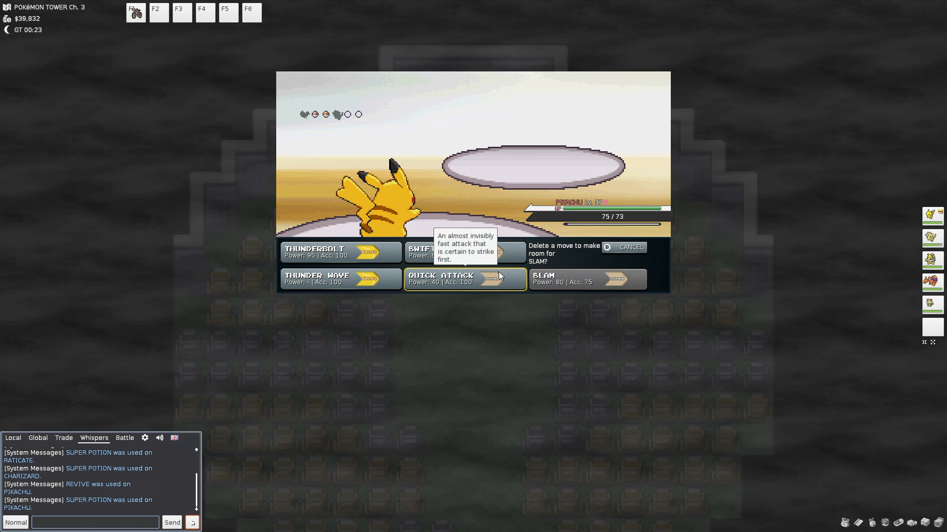
# Forget Quick Attack so Pikachu learns Slam
pyautogui.click(449, 279)
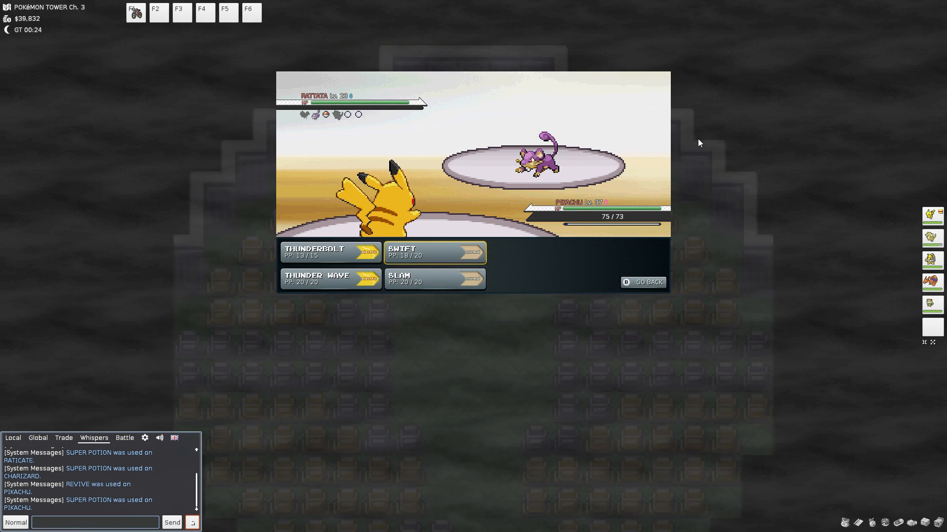
# Hit the wild Rattata with Swift, then choose Fight against the Zubat
pyautogui.click(435, 279)
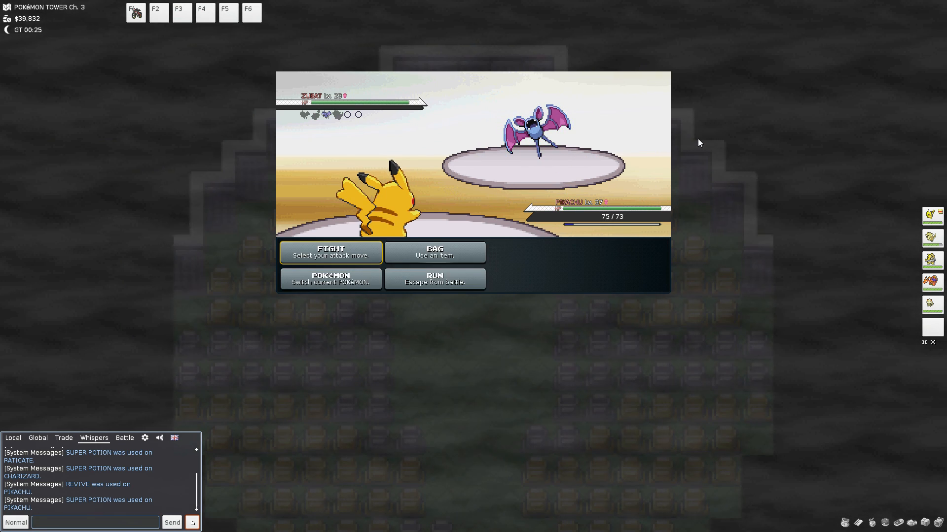
pyautogui.click(330, 253)
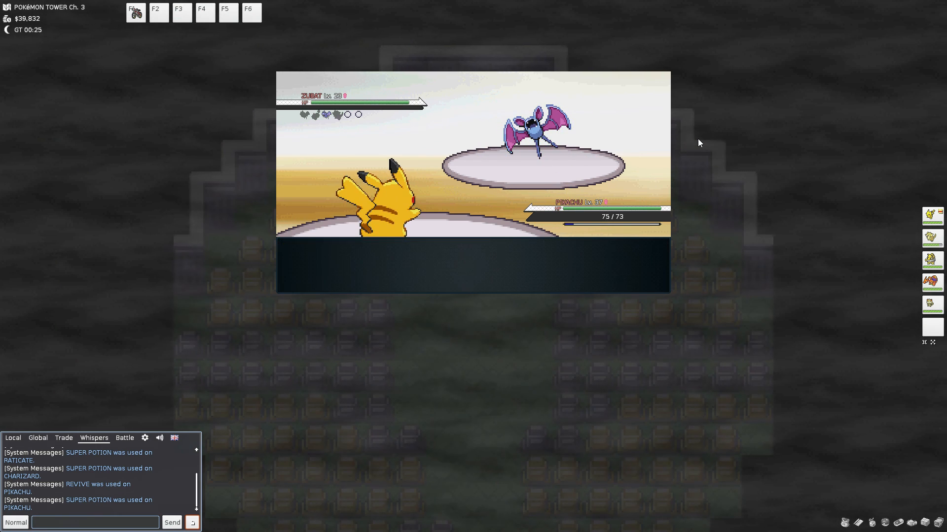